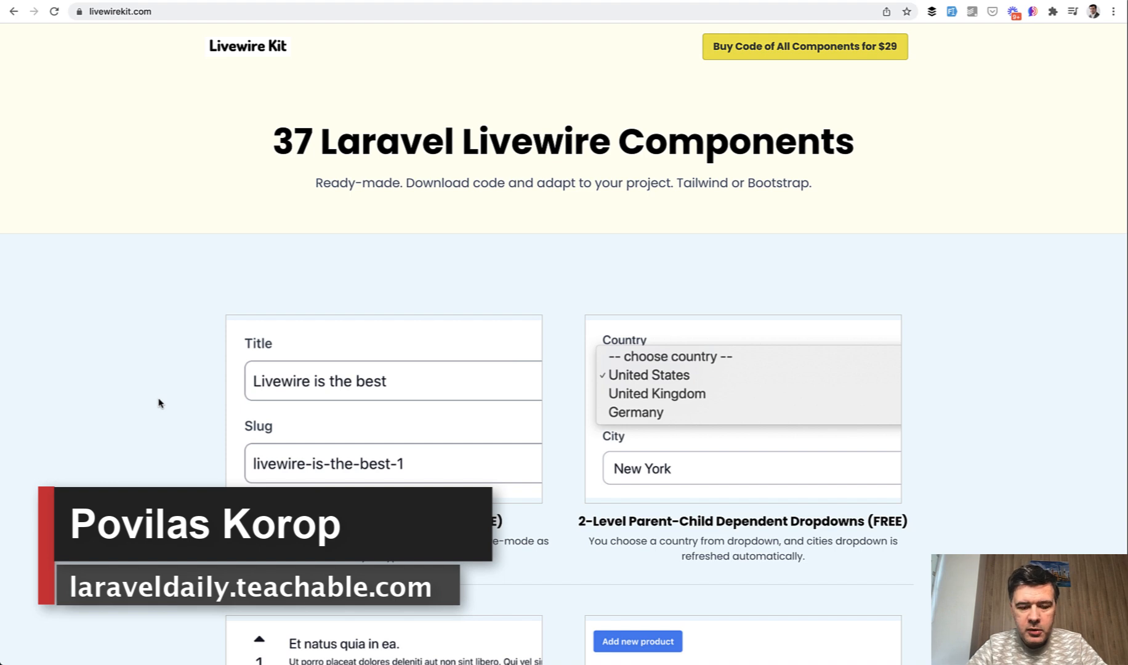
{"action": "mouse_move", "coordinate": [138, 325]}
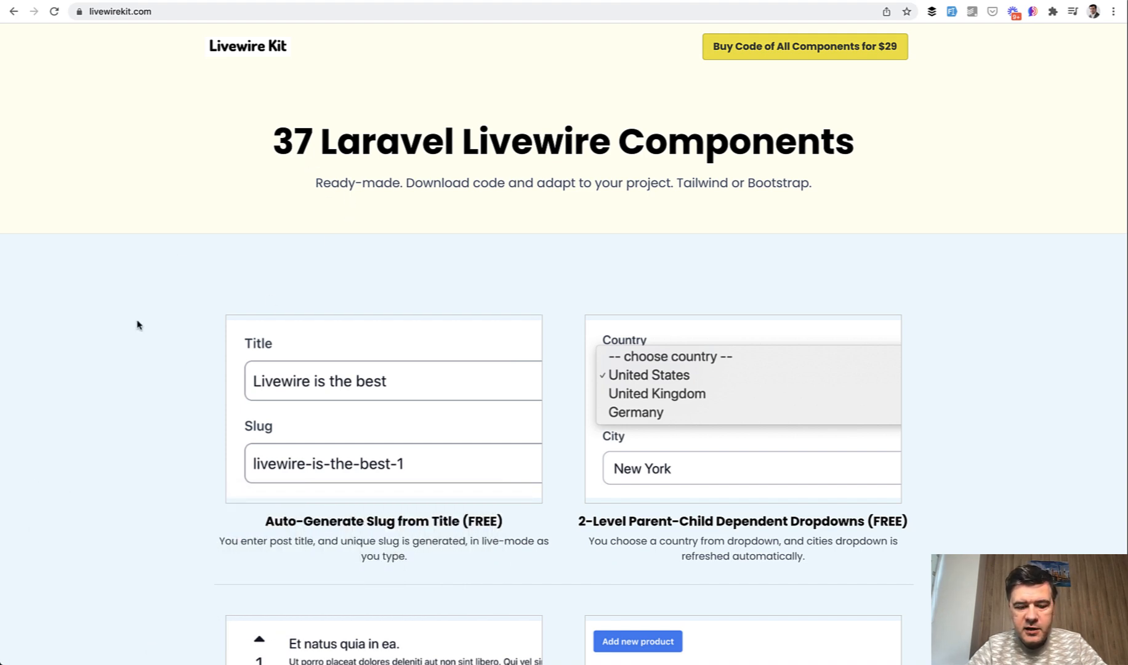
Scroll the Livewire Kit component list down to the Password Strength Indicator card.
{"action": "scroll", "scroll_direction": "down", "scroll_amount": 3}
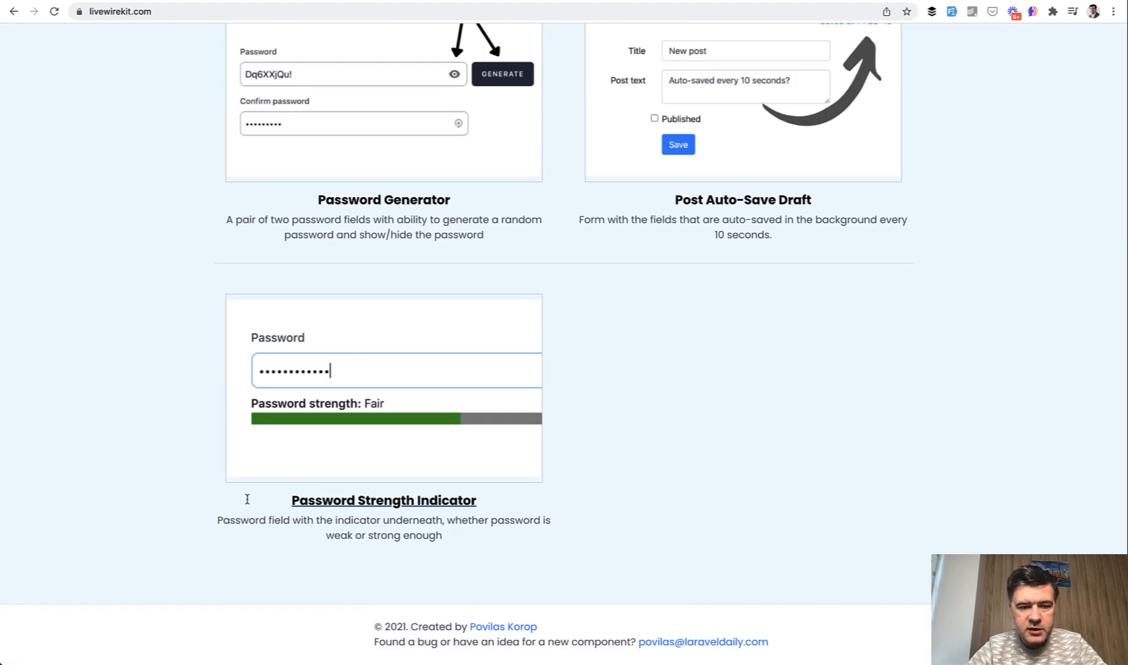
{"action": "mouse_move", "coordinate": [110, 415]}
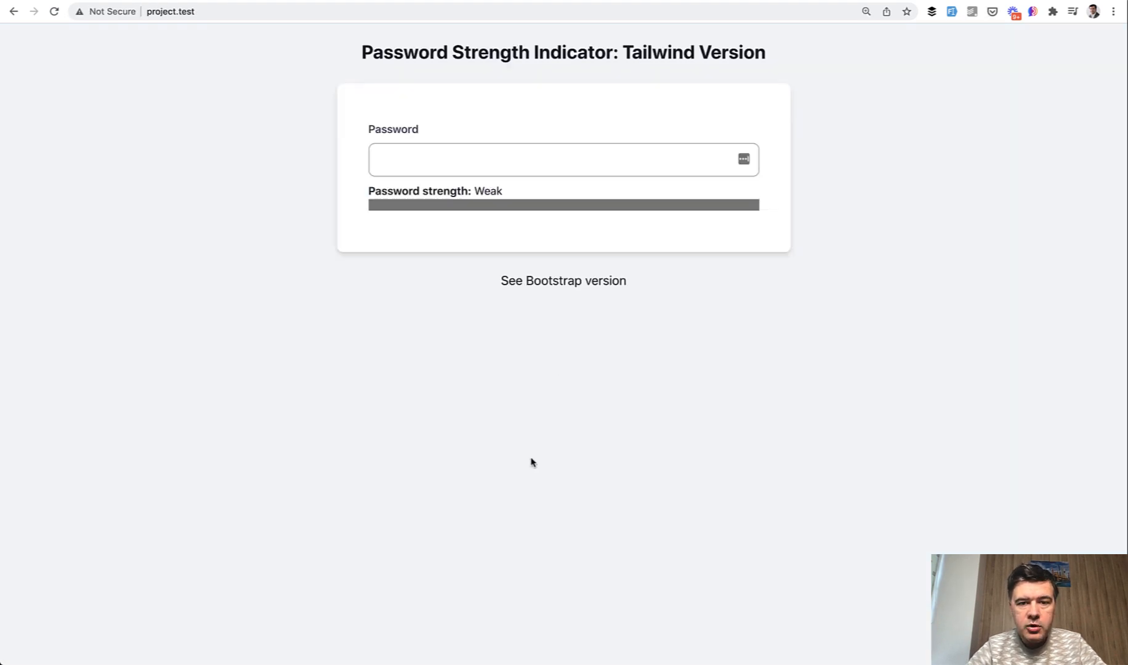
{"action": "mouse_move", "coordinate": [406, 190]}
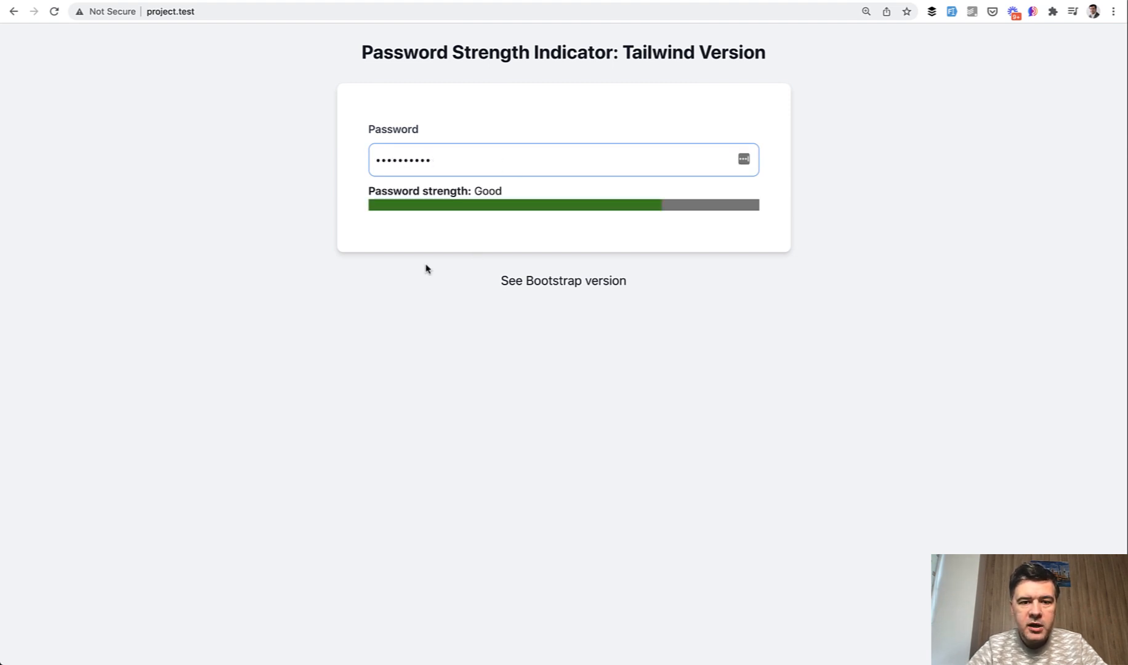
{"action": "mouse_move", "coordinate": [447, 265]}
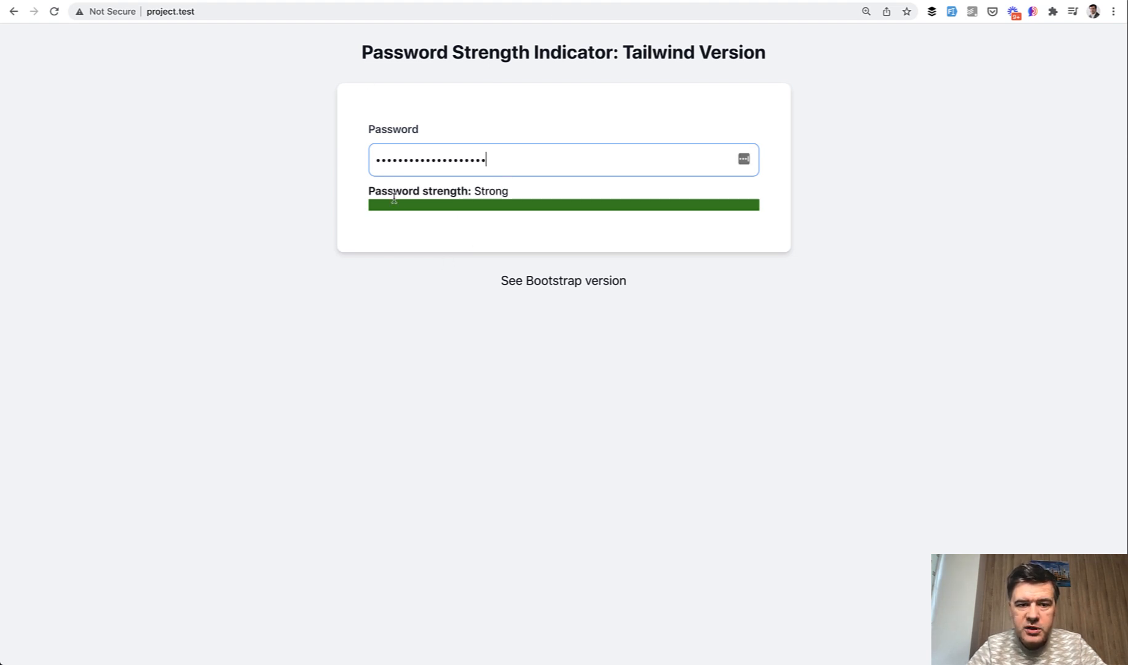
Select the word Strong in the strength label of the demo page.
{"action": "double_click", "coordinate": [492, 191]}
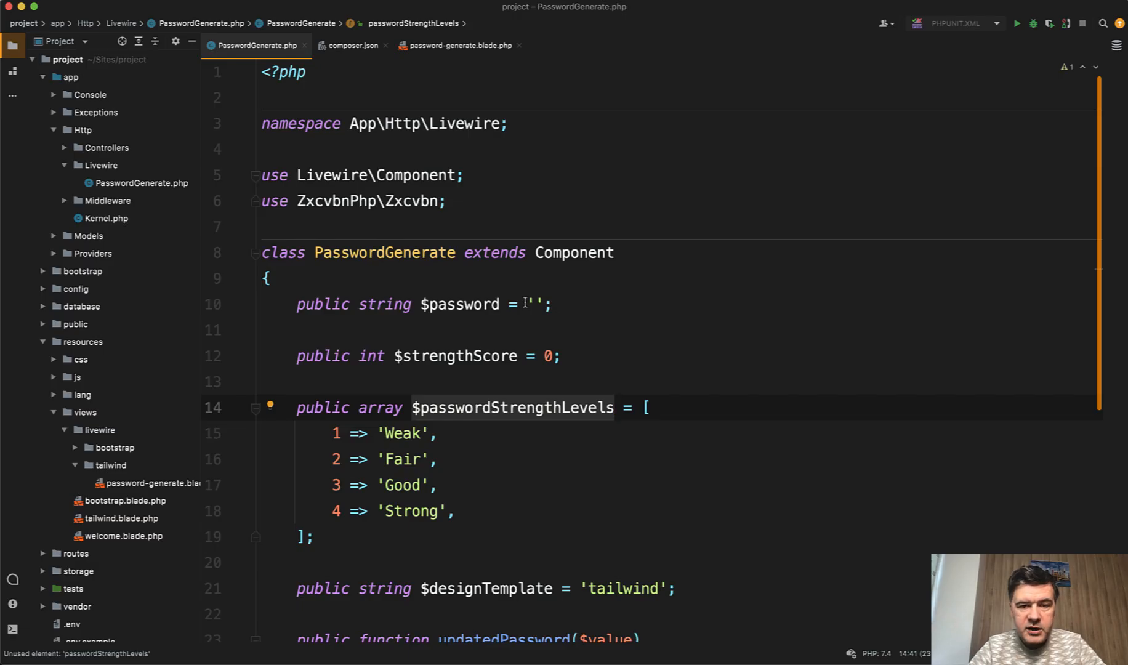
Review the strengthScore property and the passwordStrengthLevels array with its Weak entry.
{"action": "scroll", "scroll_direction": "down", "scroll_amount": 3}
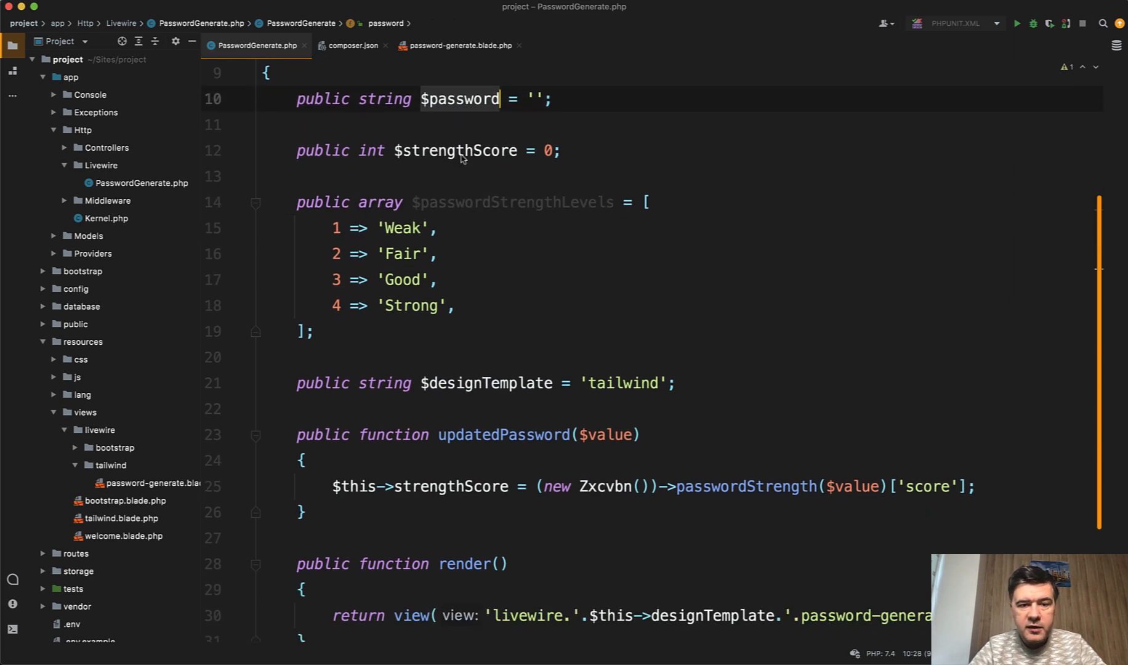
{"action": "left_click", "coordinate": [455, 150]}
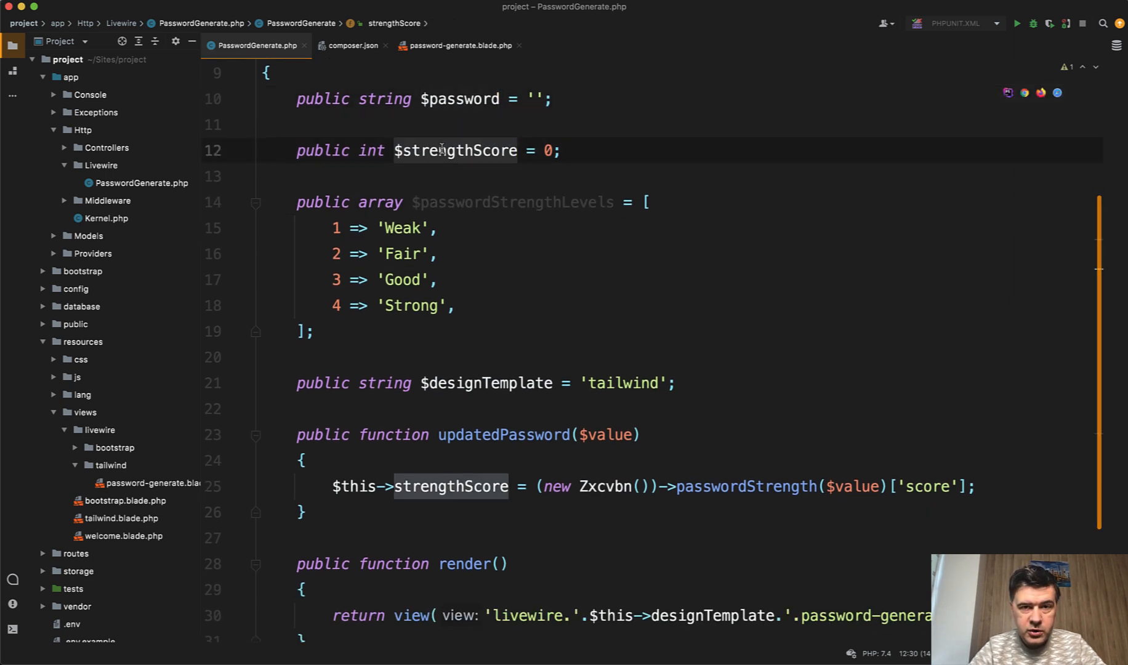
{"action": "scroll", "scroll_direction": "up", "scroll_amount": 3}
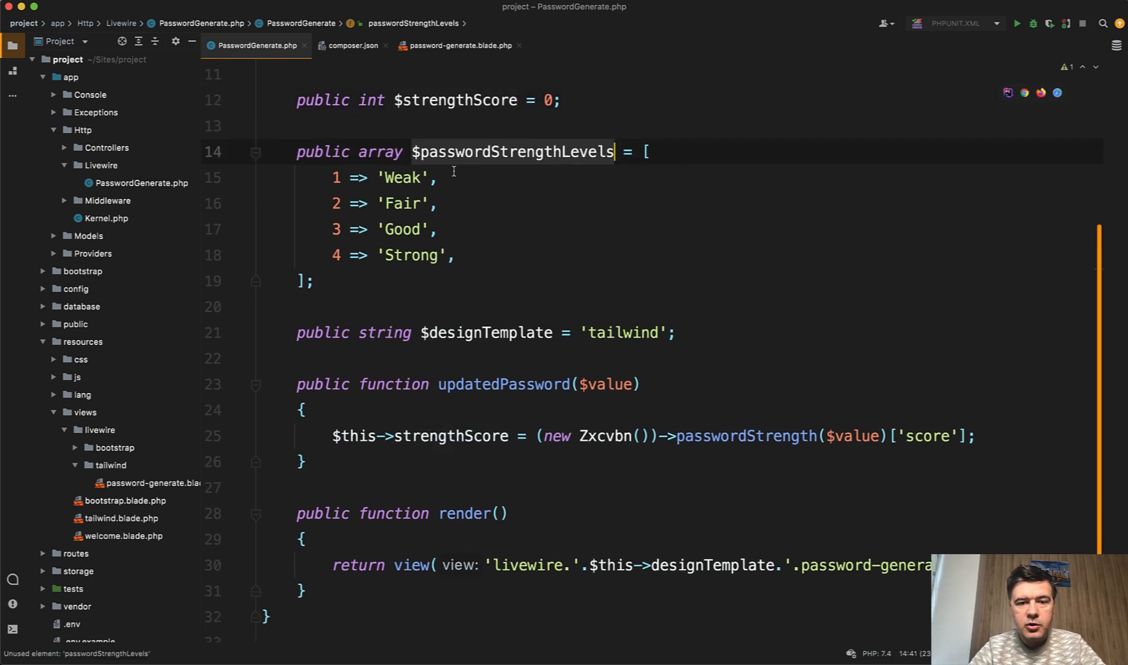
{"action": "left_click", "coordinate": [333, 178]}
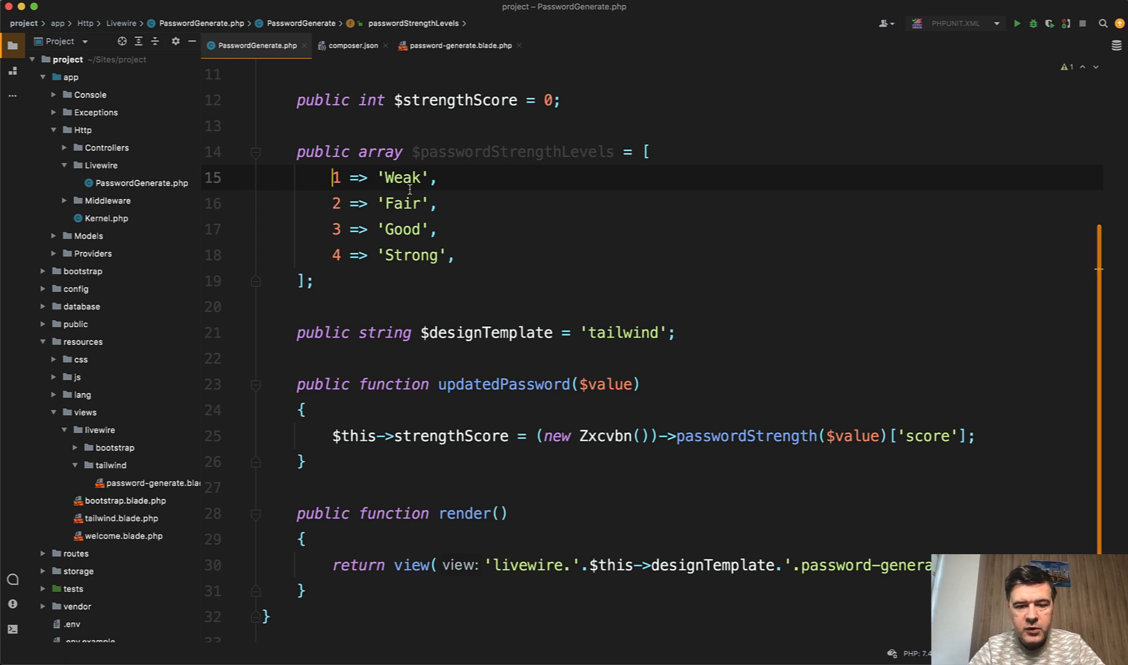
{"action": "left_click", "coordinate": [421, 484]}
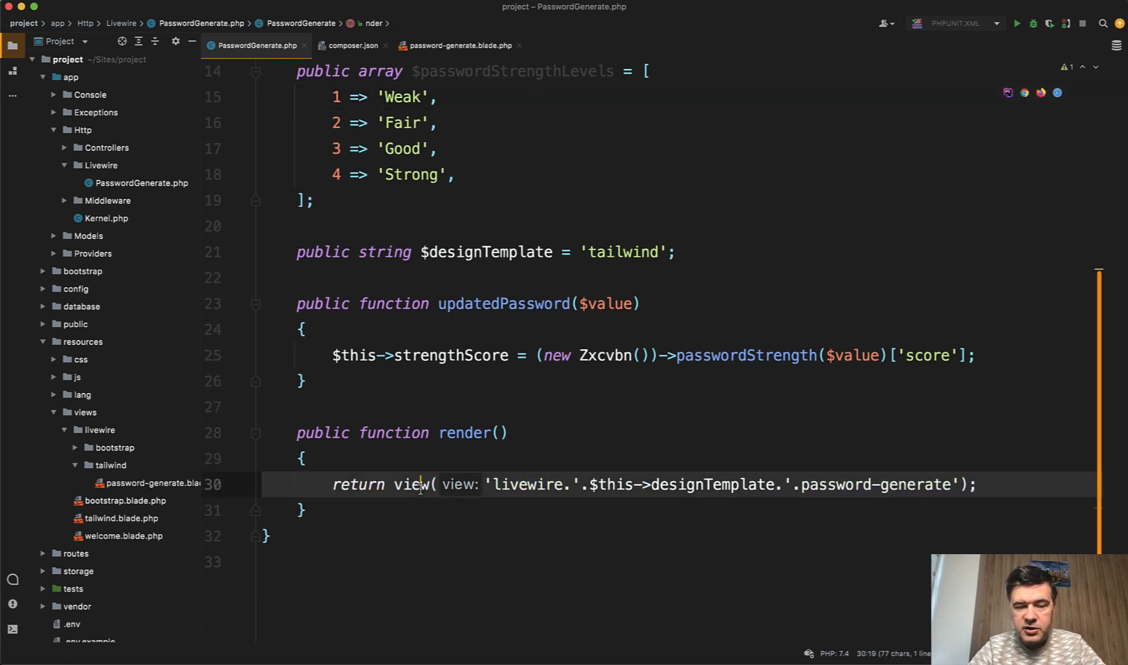
Select view in the render method and move to the Blade view tab.
{"action": "double_click", "coordinate": [410, 484]}
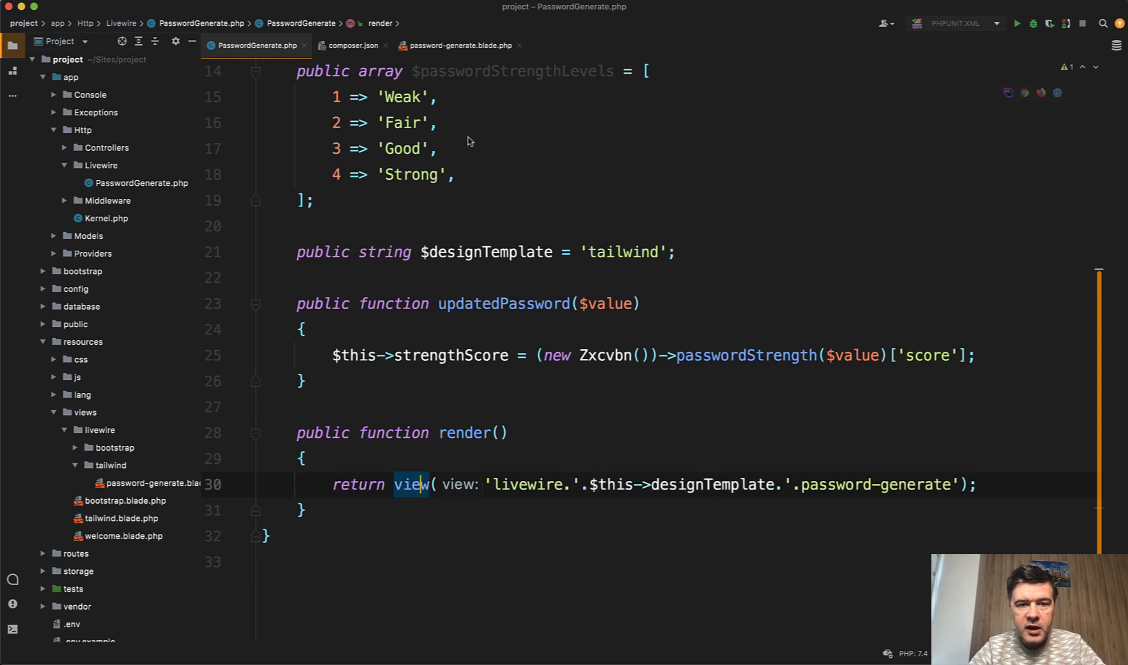
{"action": "left_click", "coordinate": [460, 46]}
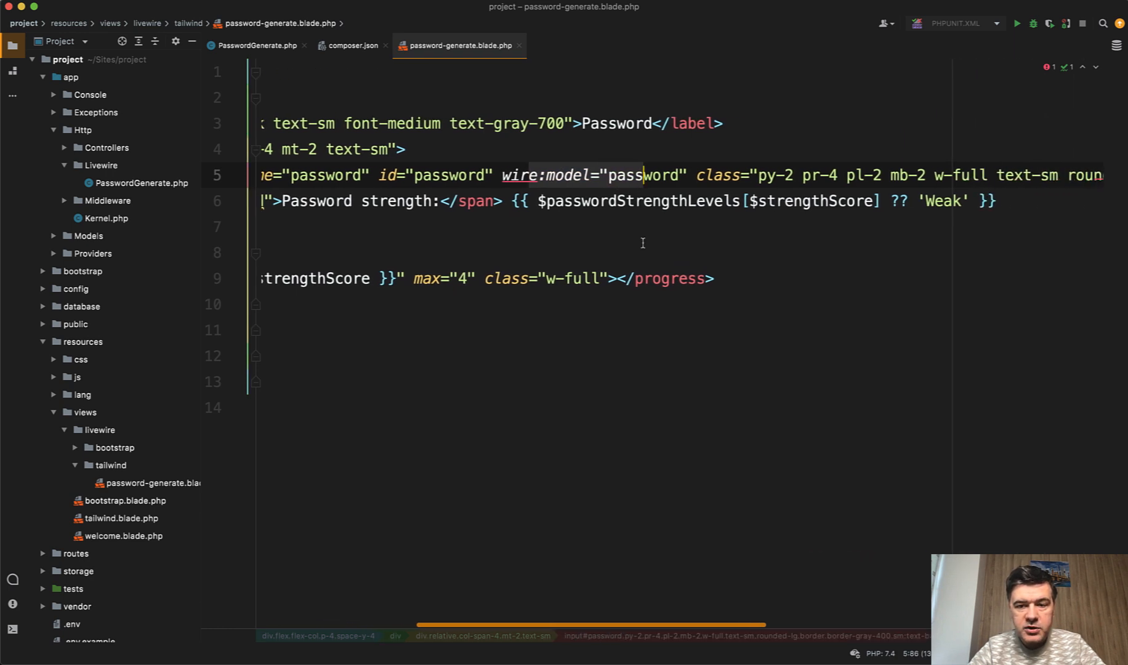
Review the Blade markup and locate $strengthScore in the progress tag.
{"action": "scroll", "scroll_direction": "right", "scroll_amount": 3}
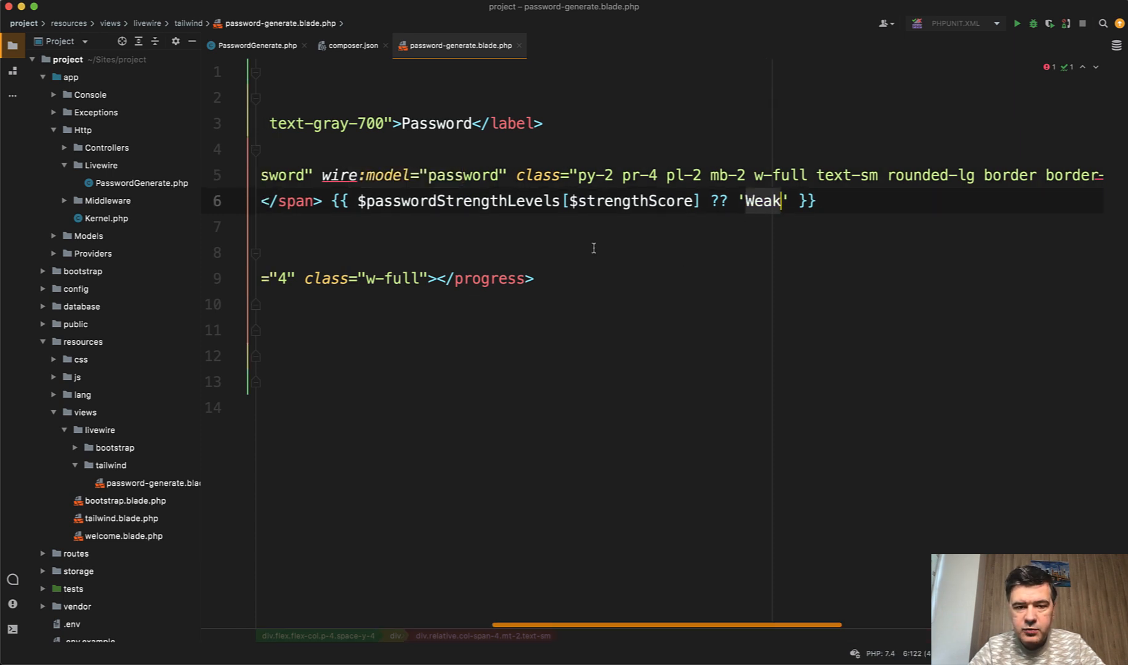
{"action": "scroll", "scroll_direction": "left", "scroll_amount": 3}
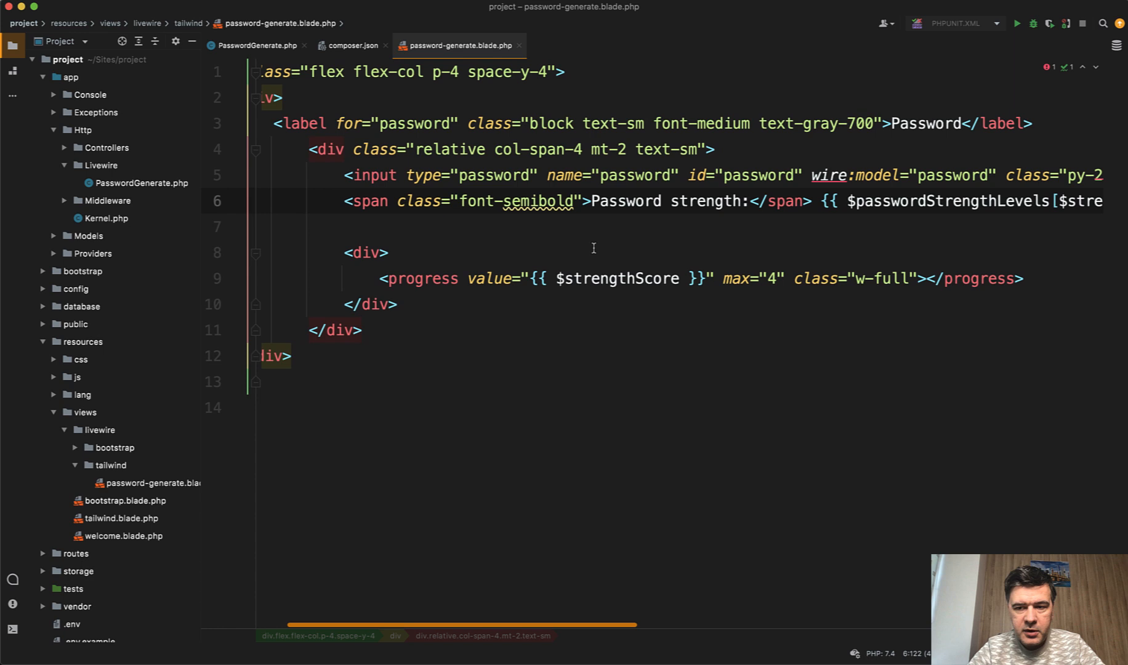
{"action": "mouse_move", "coordinate": [932, 248]}
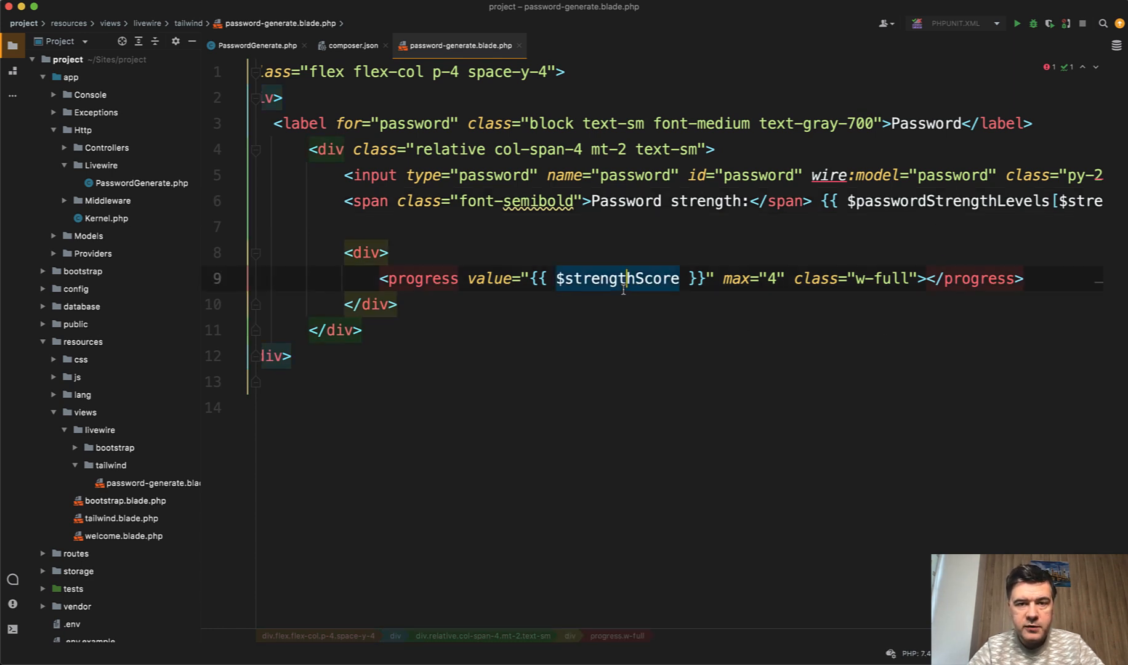
{"action": "left_click", "coordinate": [253, 45]}
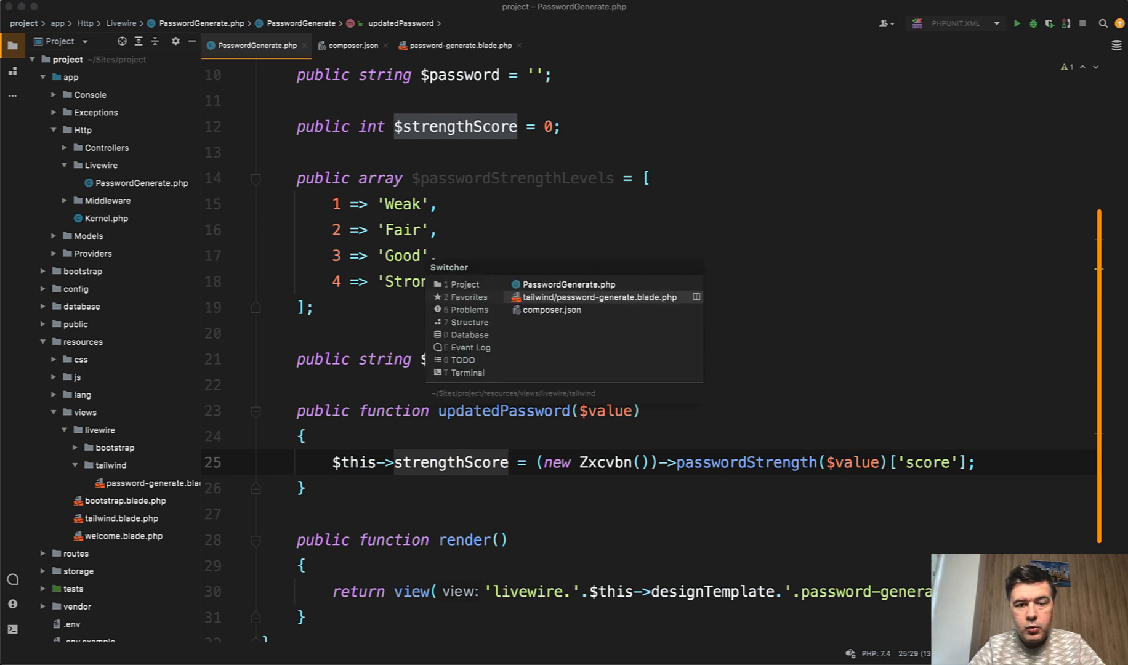
Return to tailwind/password-generate.blade.php and locate the progress element bound to strengthScore.
{"action": "left_click", "coordinate": [596, 297]}
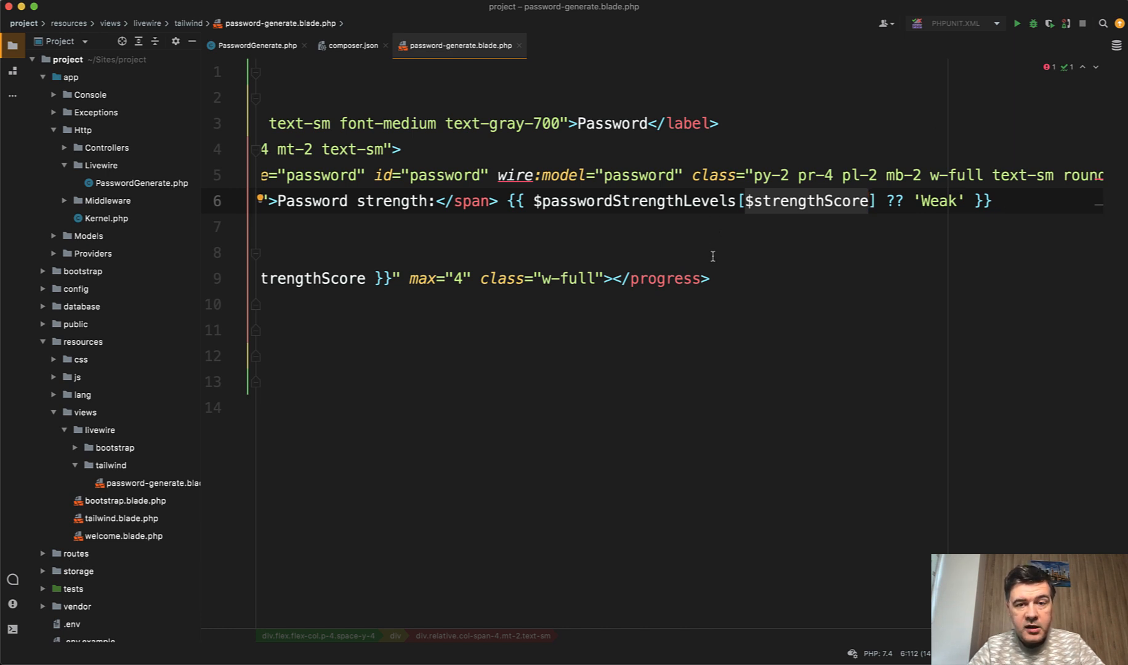
{"action": "scroll", "scroll_direction": "left", "scroll_amount": 3}
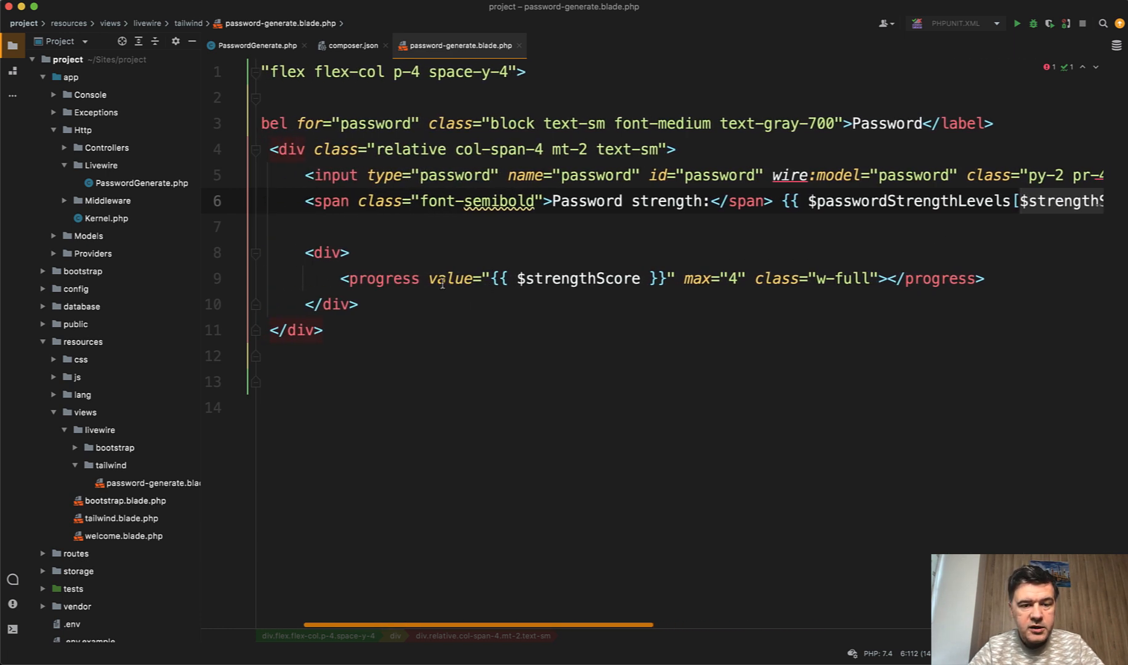
{"action": "left_click", "coordinate": [414, 278]}
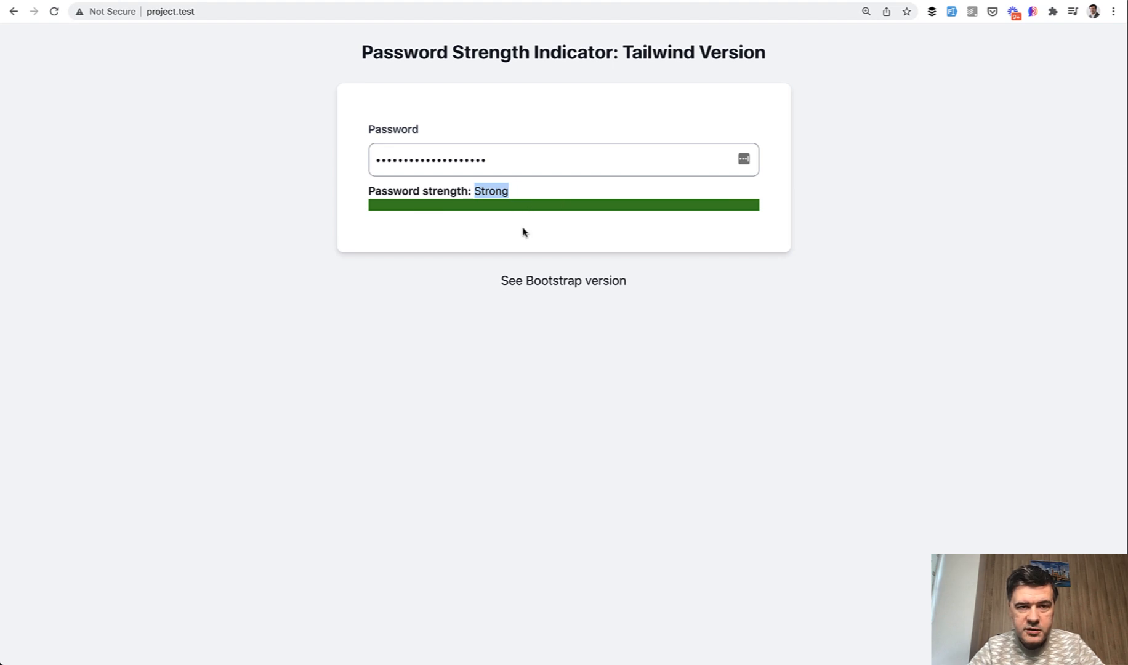
{"action": "mouse_move", "coordinate": [389, 313]}
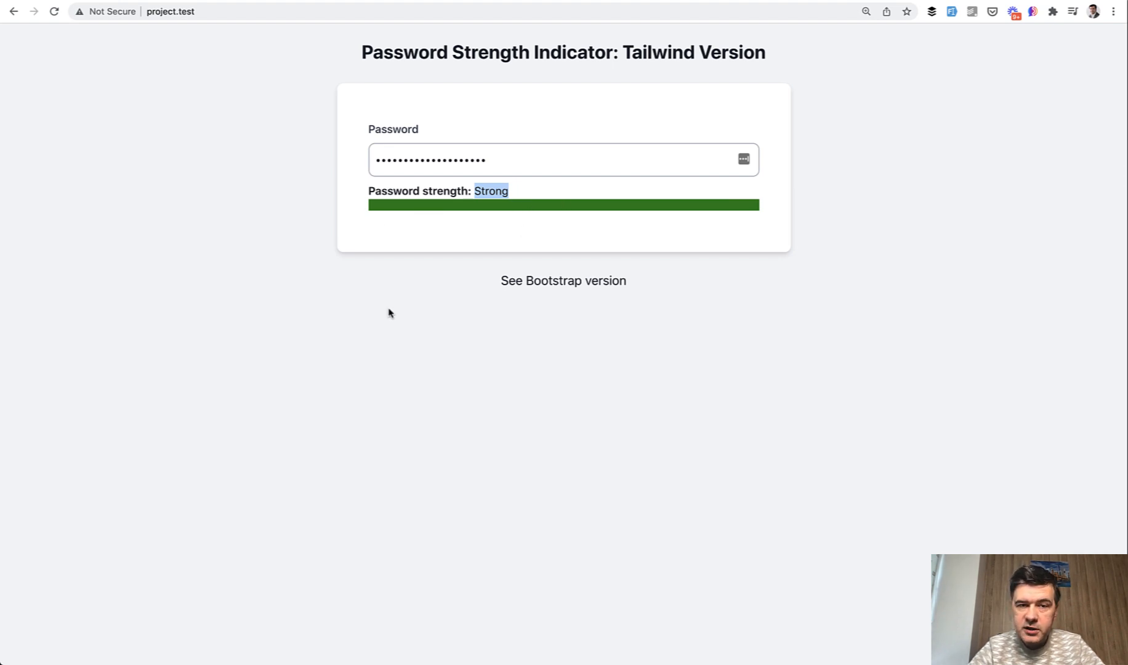
{"action": "mouse_move", "coordinate": [894, 104]}
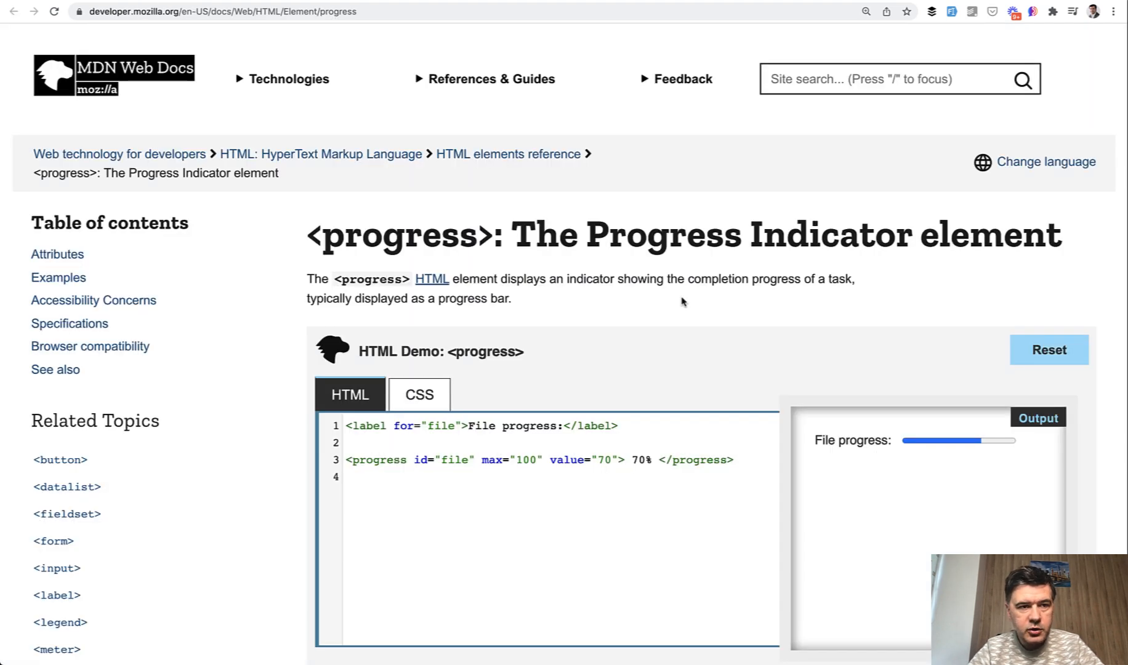
Review MDN's progress element demo code with the 70% file progress bar.
{"action": "scroll", "scroll_direction": "down", "scroll_amount": 3}
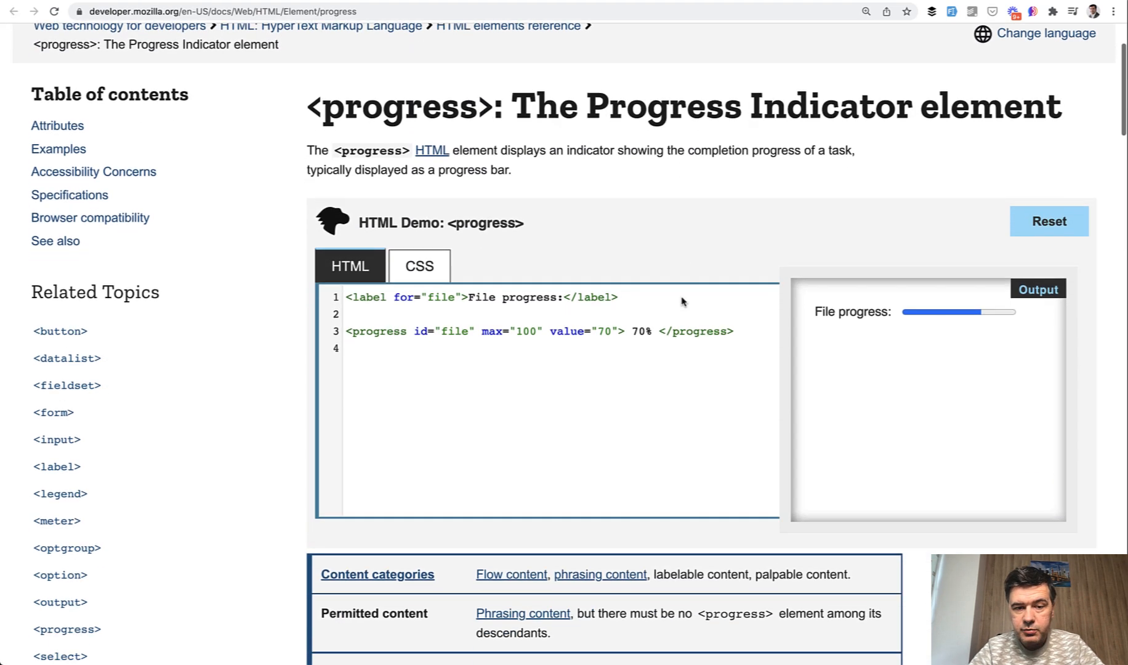
{"action": "double_click", "coordinate": [523, 322]}
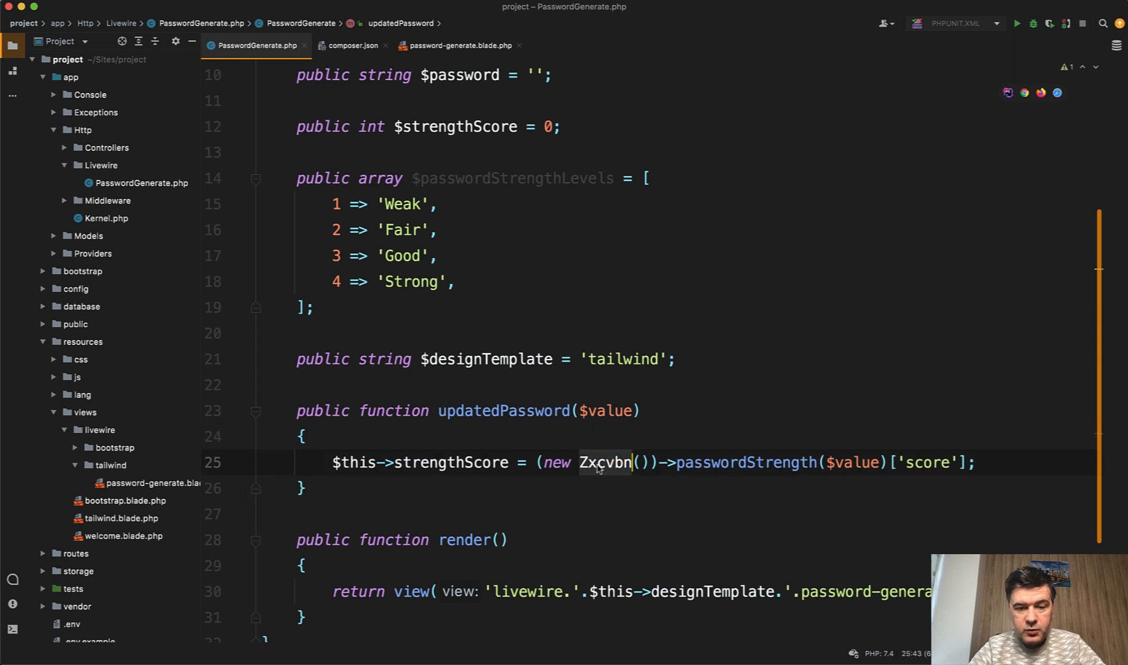
{"action": "mouse_move", "coordinate": [602, 462]}
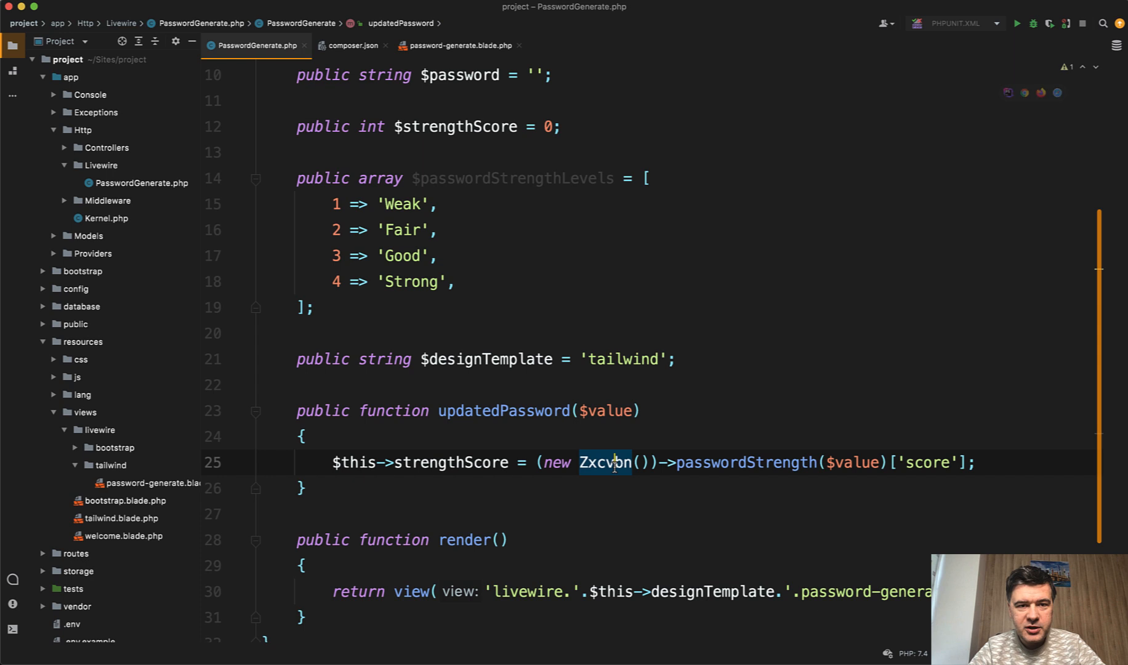
{"action": "left_click", "coordinate": [352, 46]}
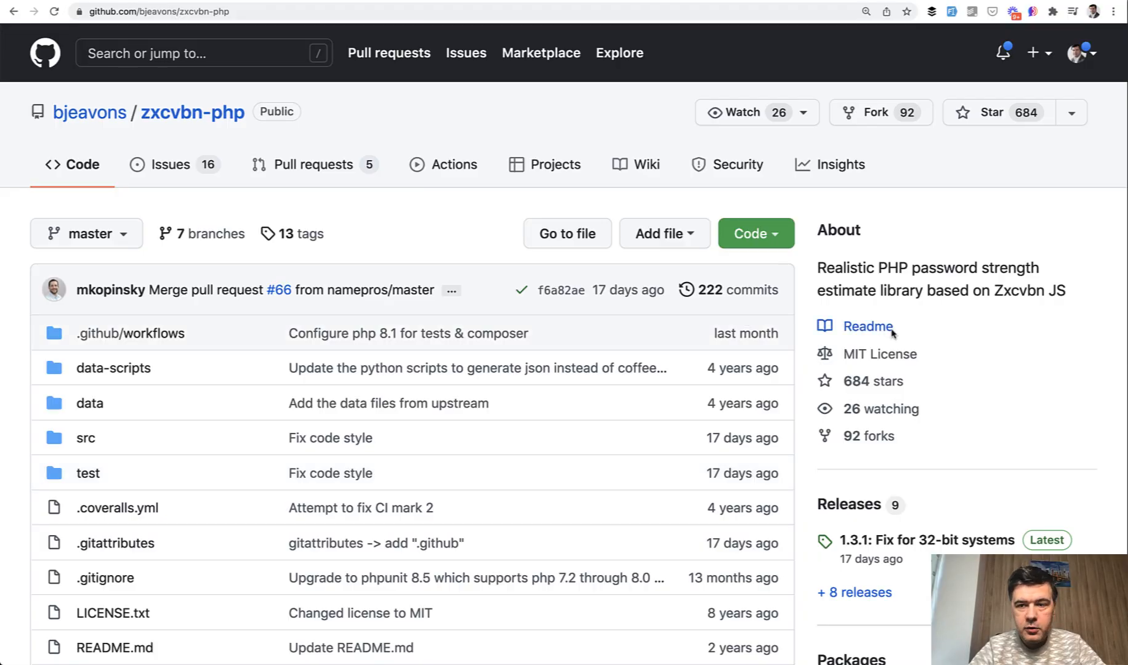
Scroll the zxcvbn-php repository page down to its README and installation instructions.
{"action": "scroll", "scroll_direction": "down", "scroll_amount": 3}
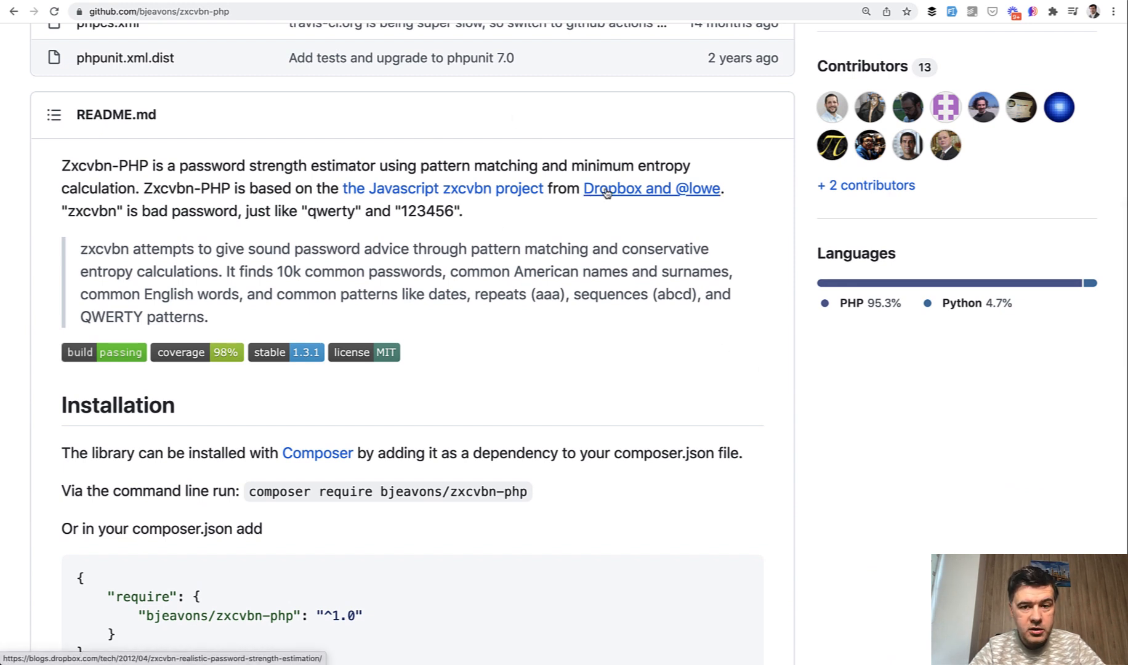
{"action": "mouse_move", "coordinate": [442, 188]}
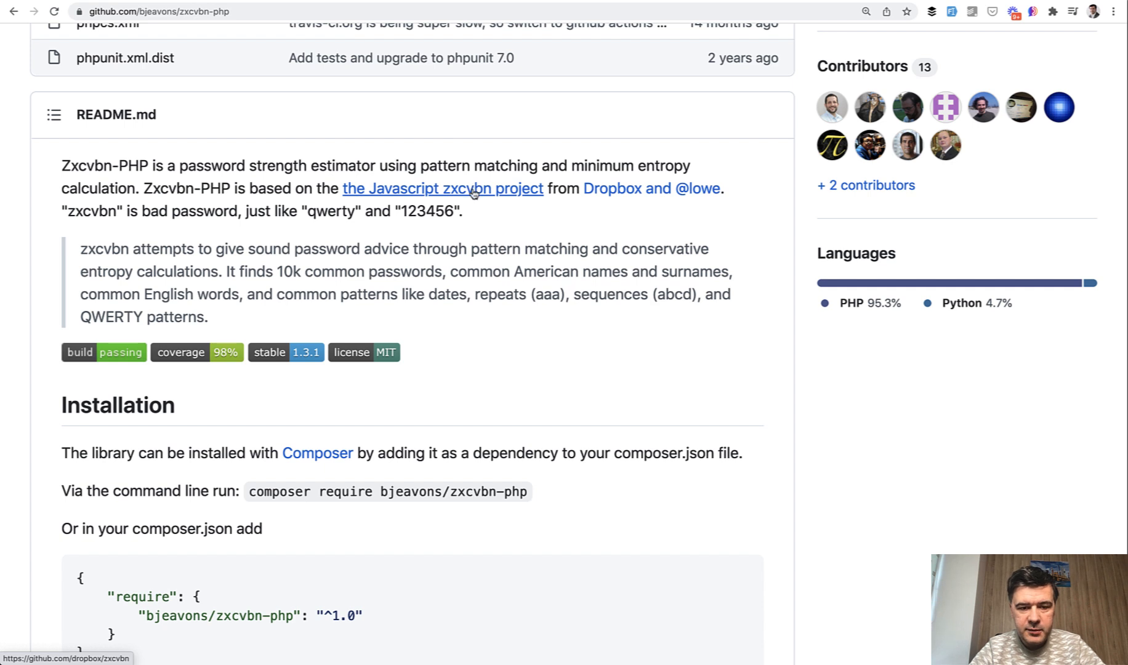
{"action": "mouse_move", "coordinate": [464, 220]}
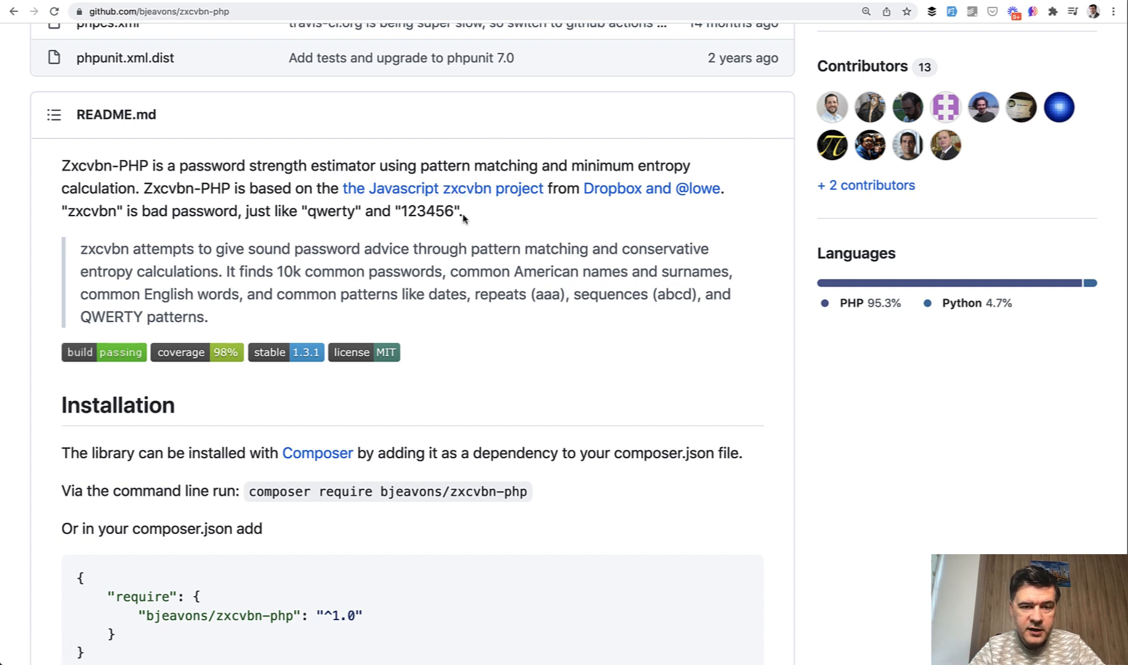
{"action": "mouse_move", "coordinate": [463, 302]}
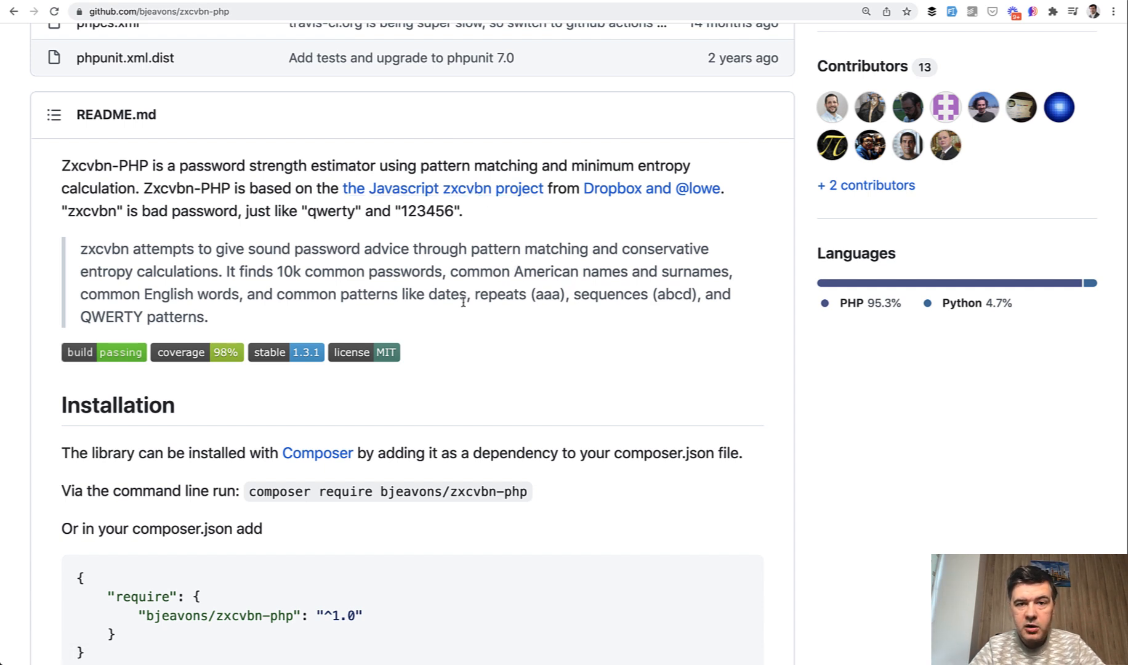
{"action": "mouse_move", "coordinate": [530, 304]}
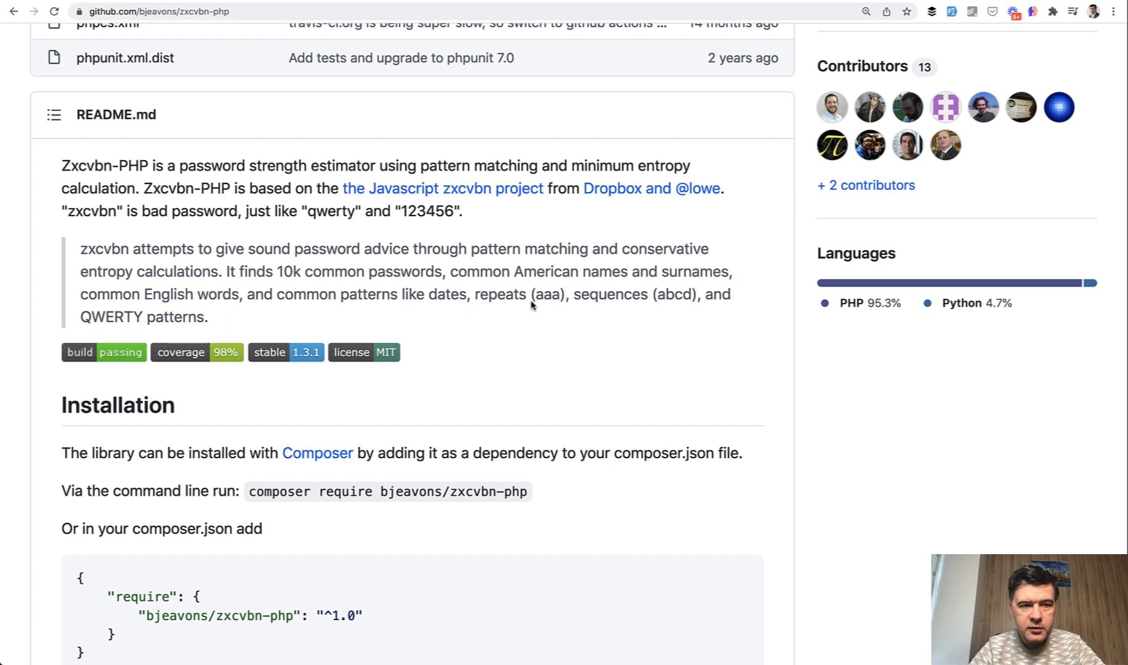
{"action": "scroll", "scroll_direction": "down", "scroll_amount": 3}
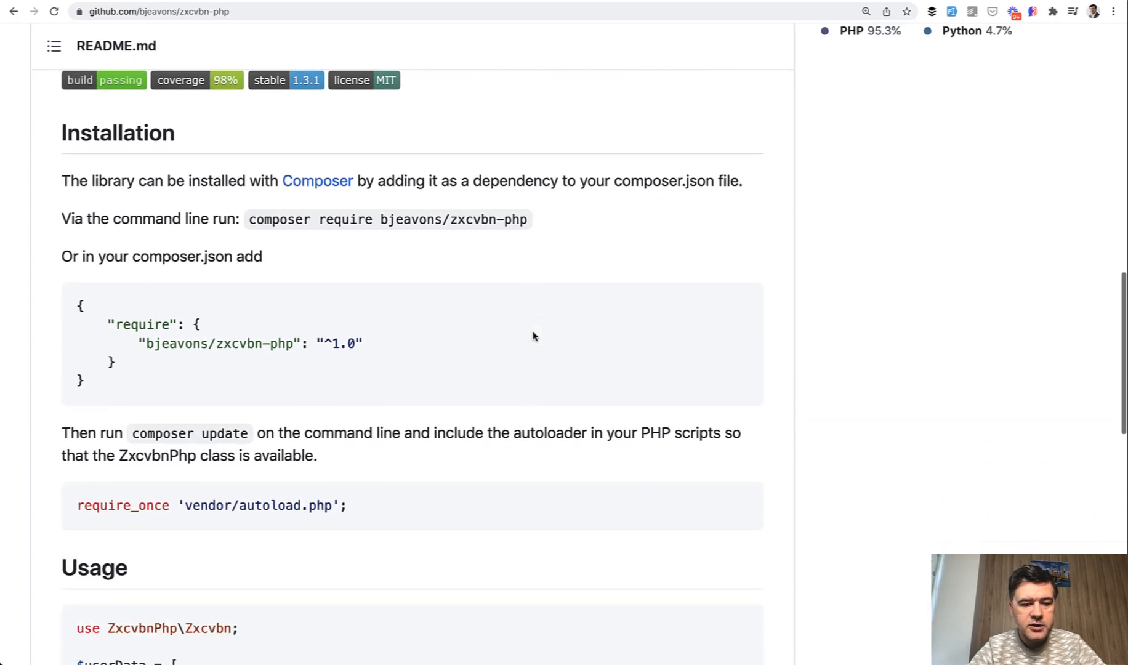
{"action": "scroll", "scroll_direction": "down", "scroll_amount": 3}
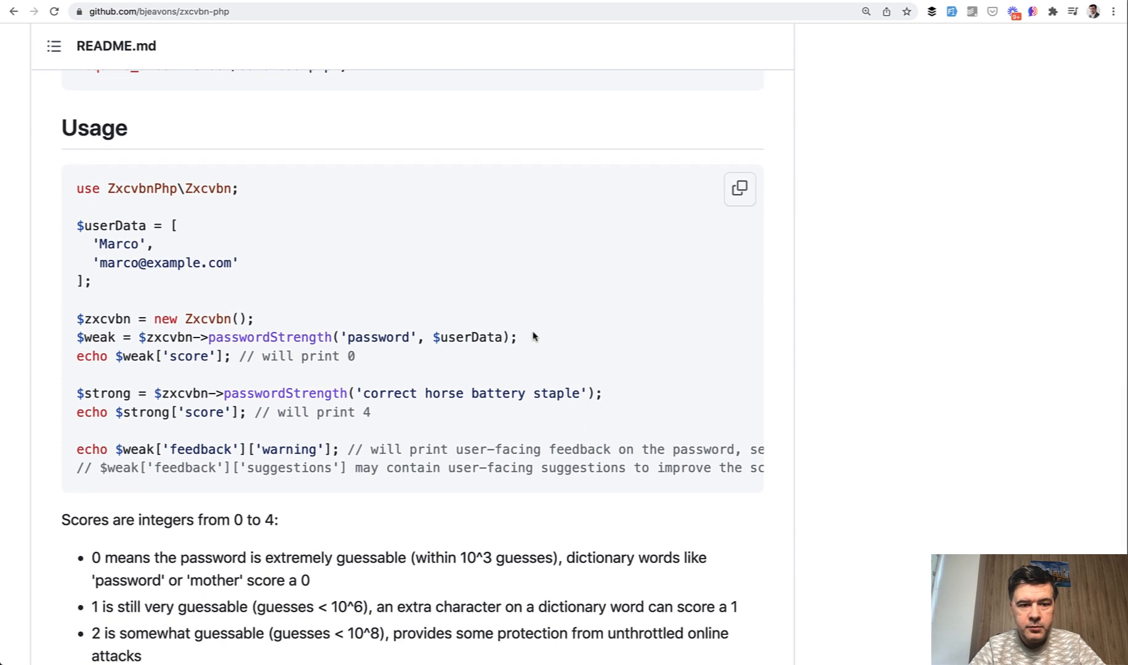
{"action": "scroll", "scroll_direction": "down", "scroll_amount": 3}
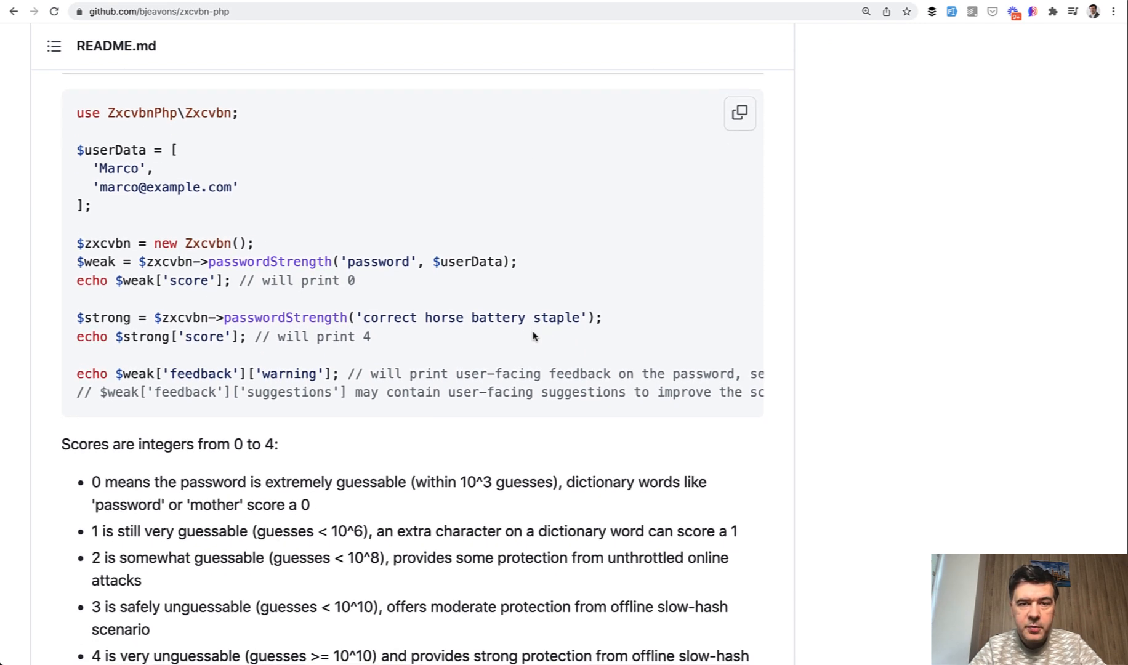
{"action": "mouse_move", "coordinate": [188, 246]}
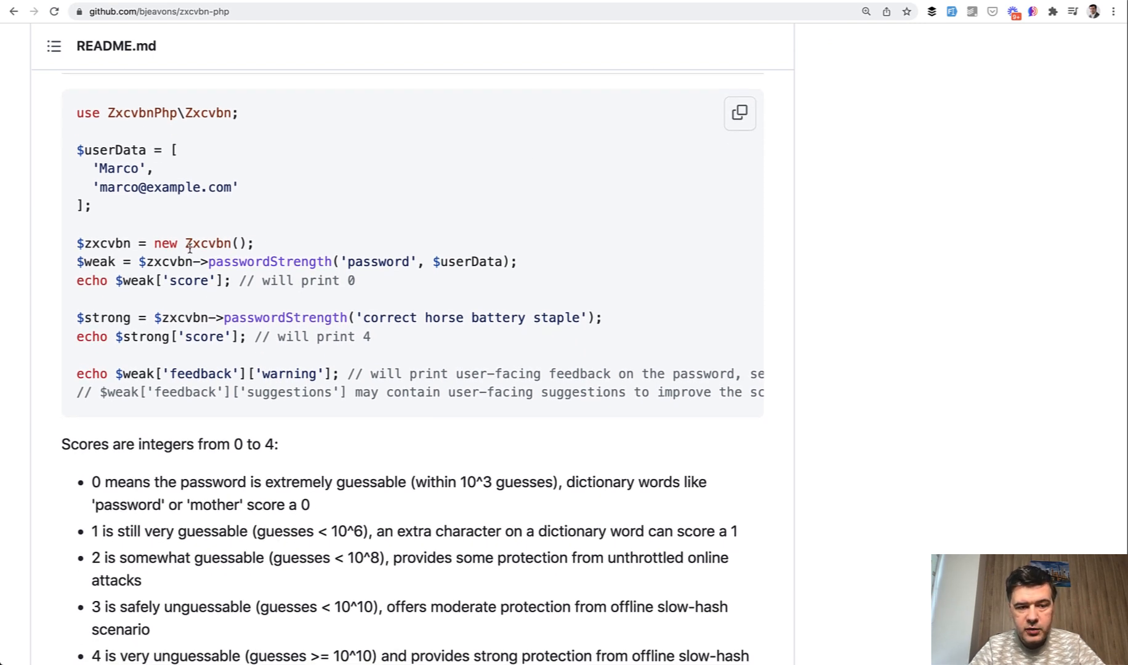
{"action": "double_click", "coordinate": [209, 242]}
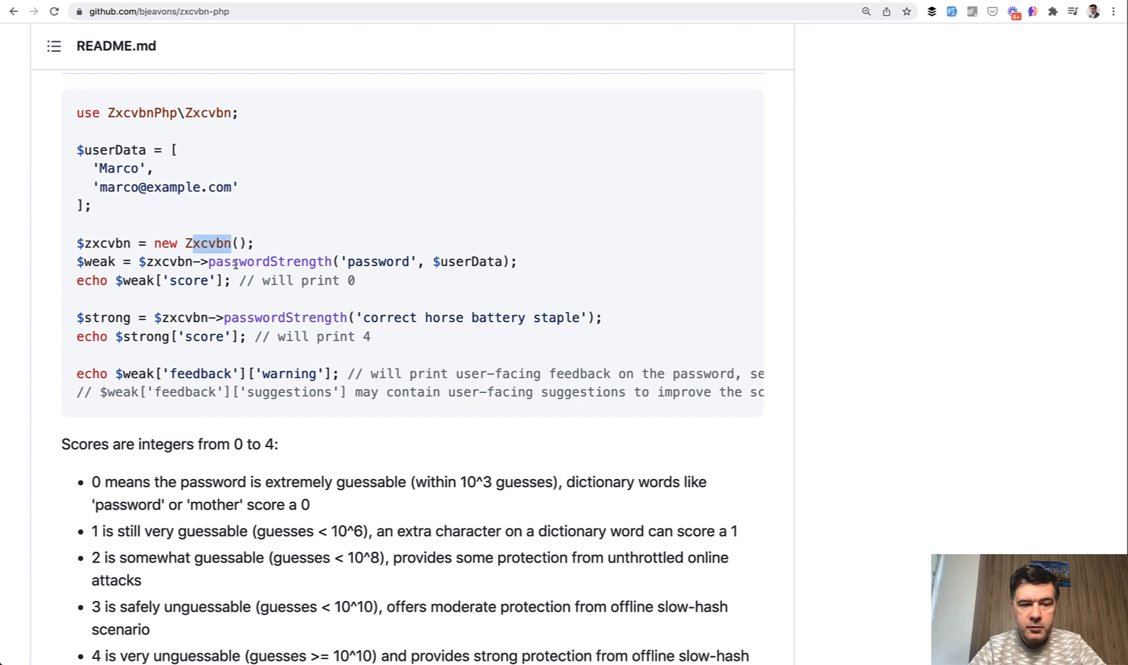
{"action": "mouse_move", "coordinate": [330, 266]}
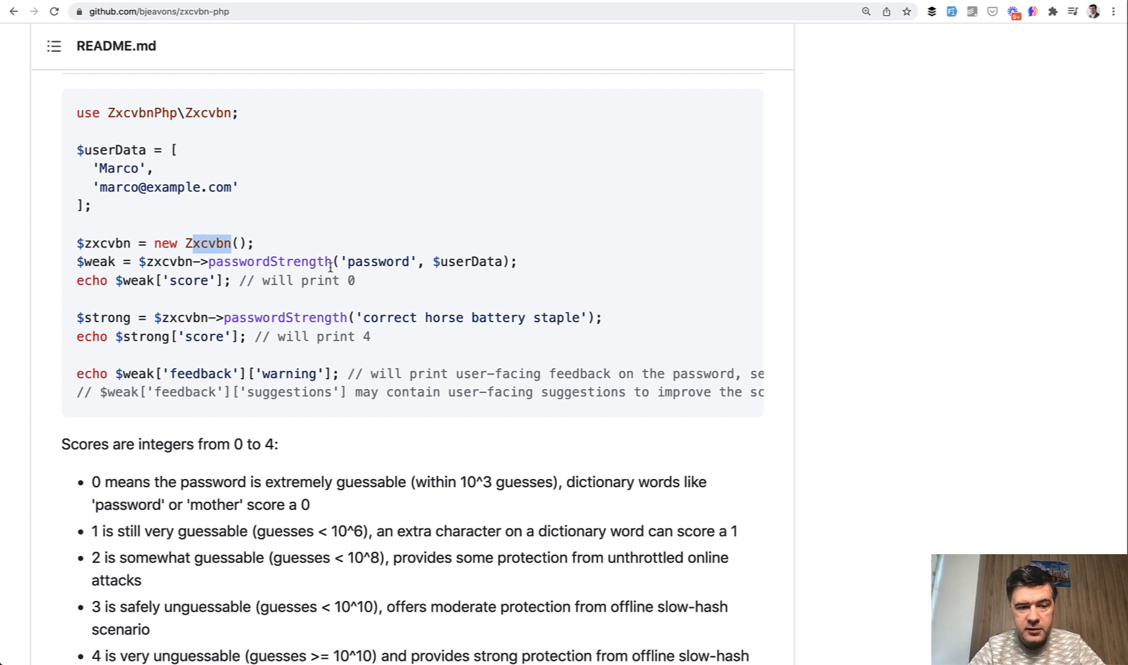
{"action": "scroll", "scroll_direction": "down", "scroll_amount": 3}
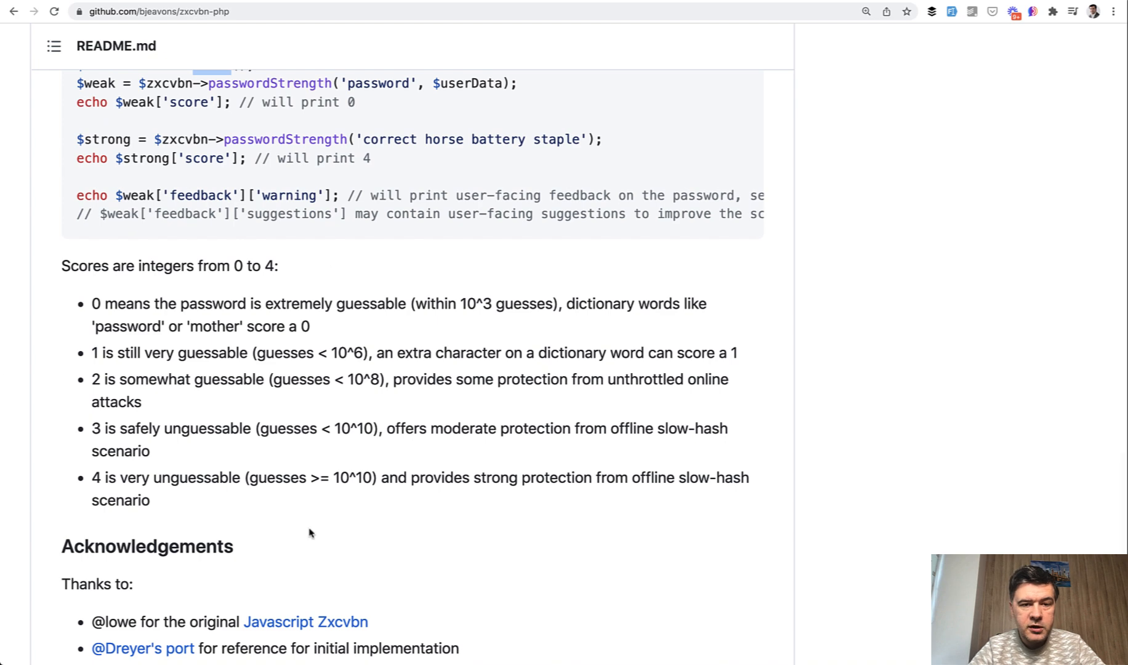
{"action": "scroll", "scroll_direction": "down", "scroll_amount": 3}
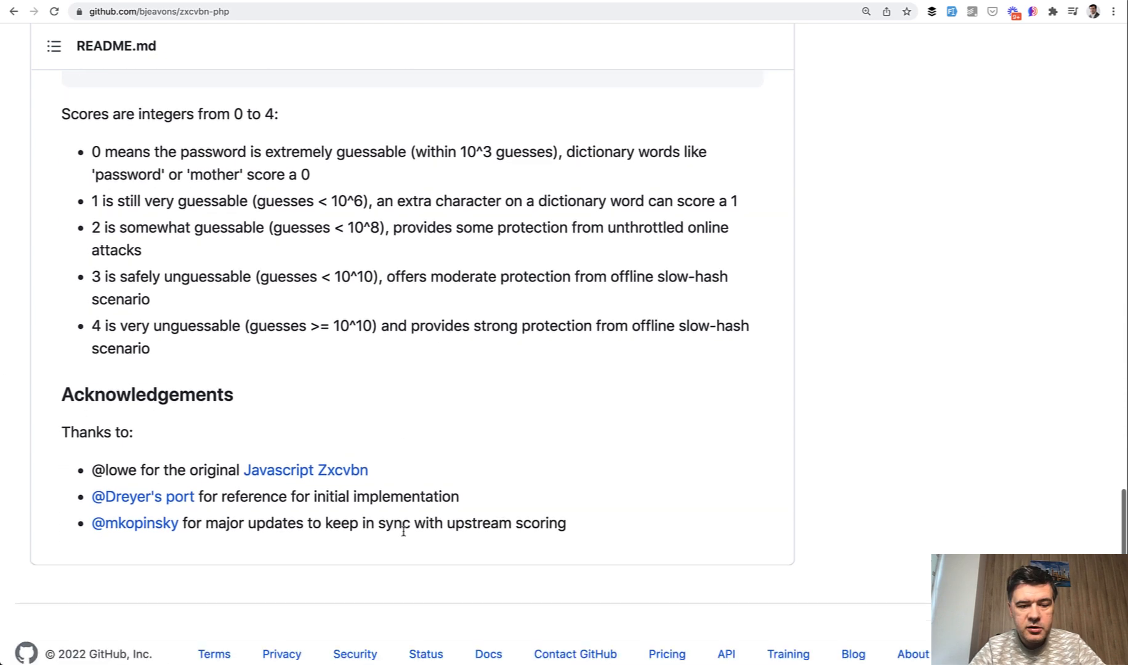
{"action": "scroll", "scroll_direction": "up", "scroll_amount": 3}
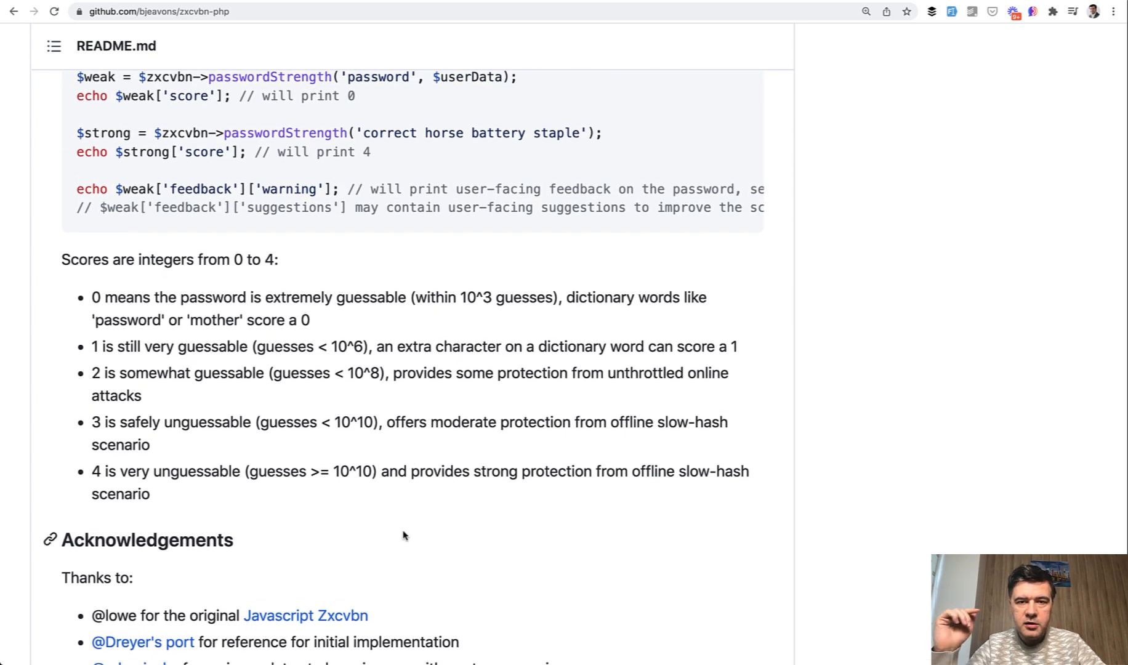
{"action": "mouse_move", "coordinate": [537, 188]}
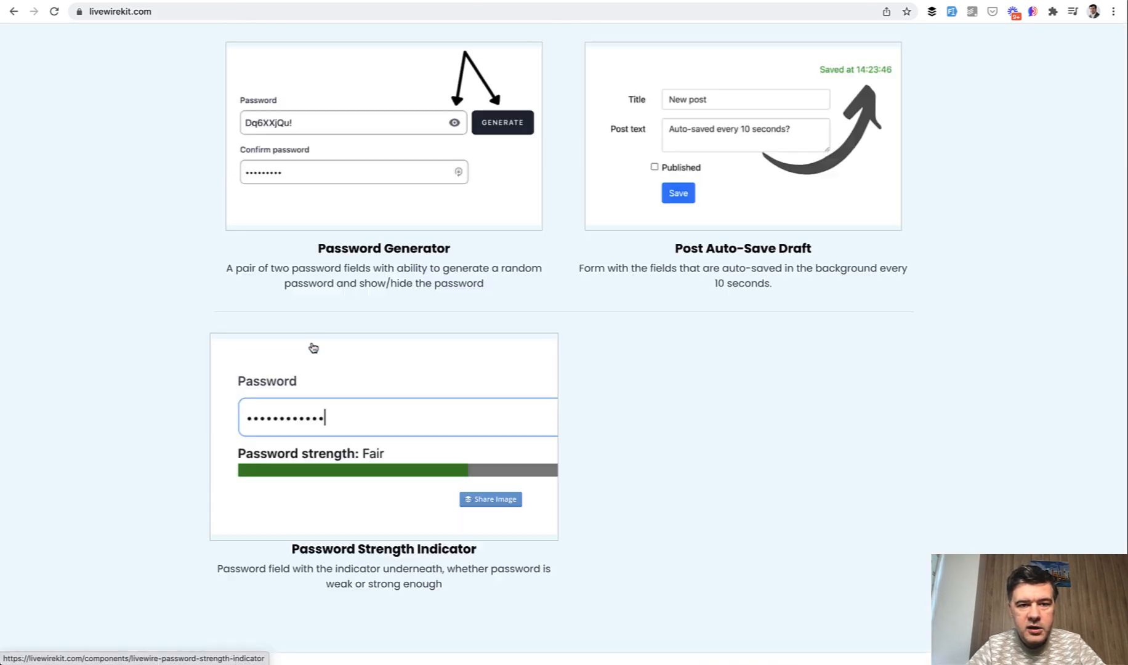
Scroll the livewirekit.com homepage back to the top.
{"action": "scroll", "scroll_direction": "up", "scroll_amount": 3}
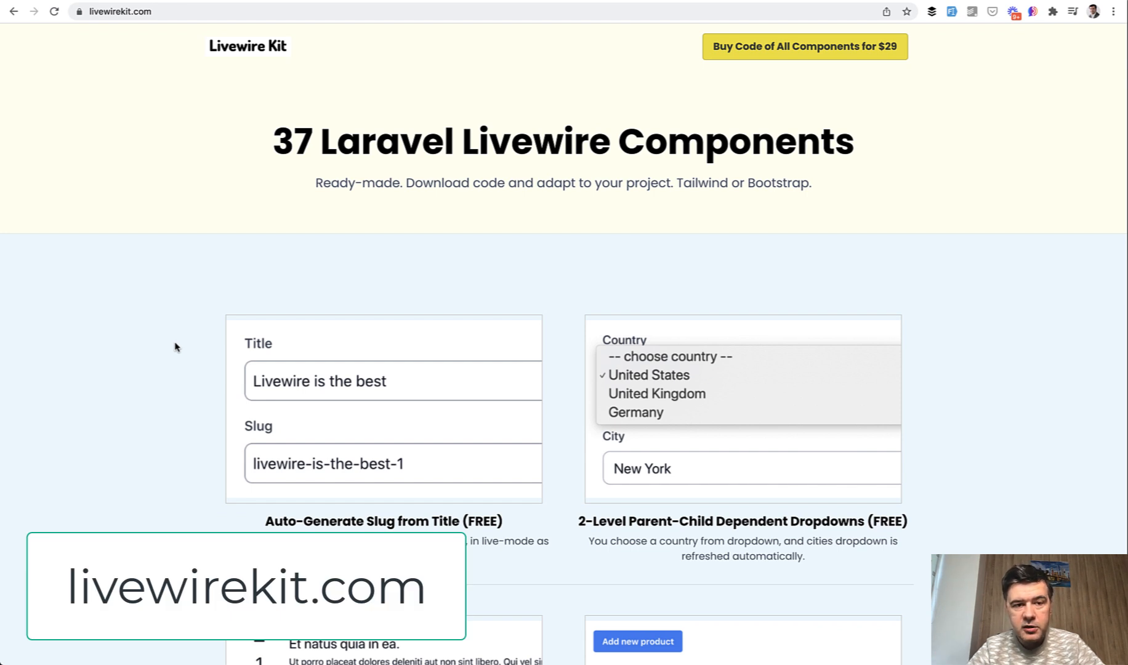
{"action": "mouse_move", "coordinate": [801, 195]}
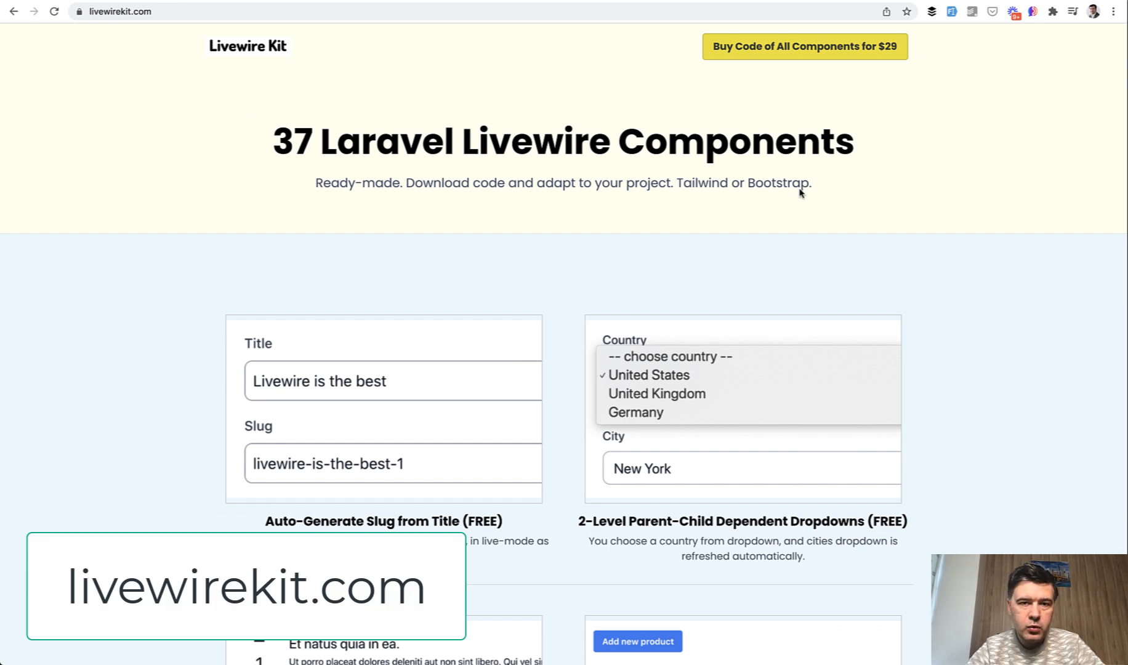
{"action": "mouse_move", "coordinate": [738, 236]}
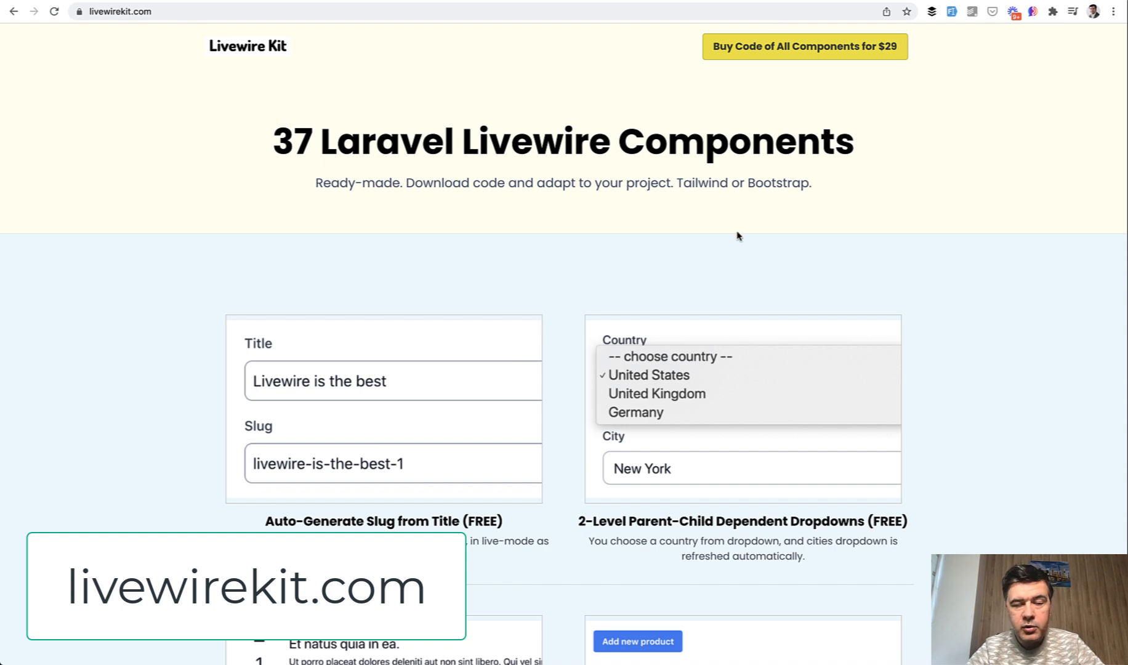
{"action": "mouse_move", "coordinate": [828, 242]}
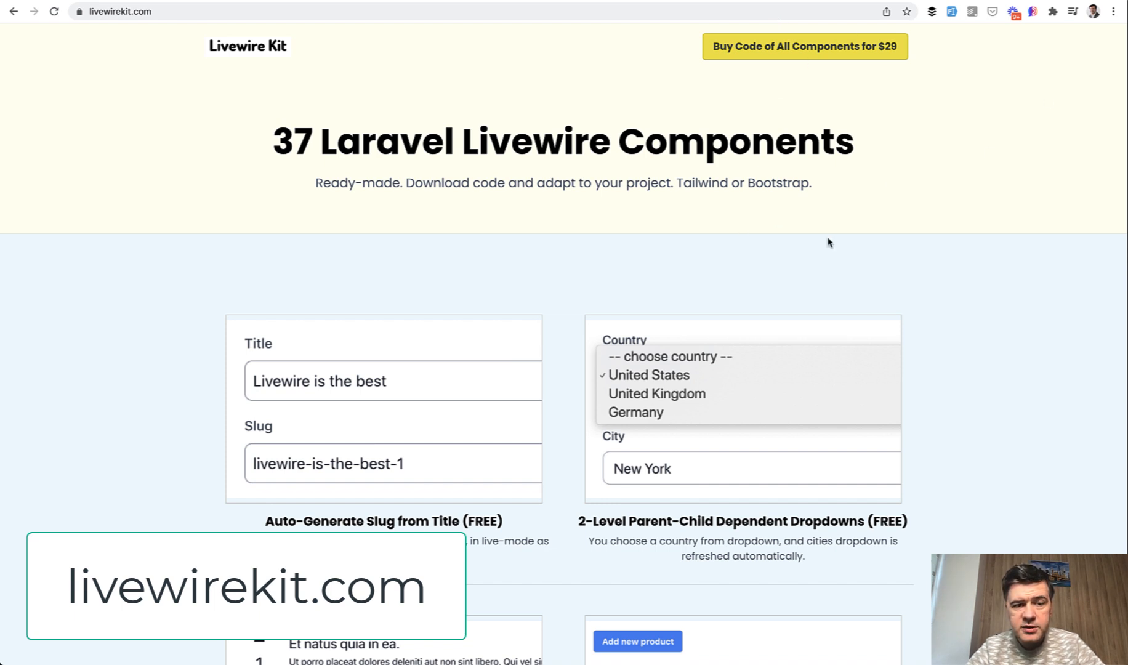
{"action": "mouse_move", "coordinate": [590, 270]}
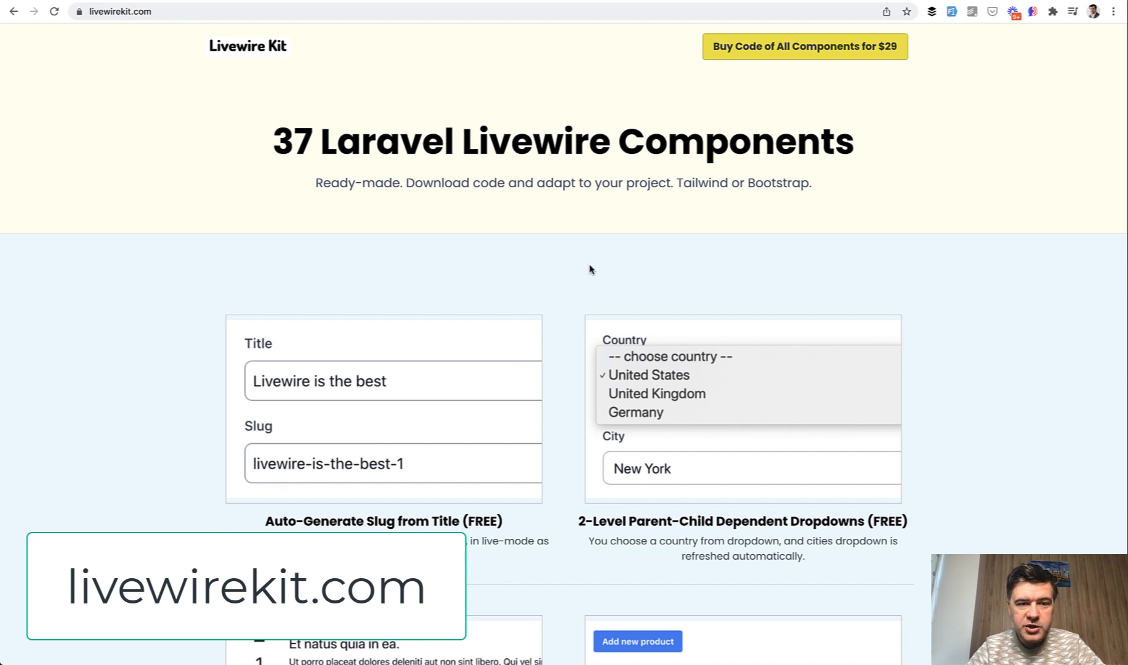
{"action": "mouse_move", "coordinate": [315, 186]}
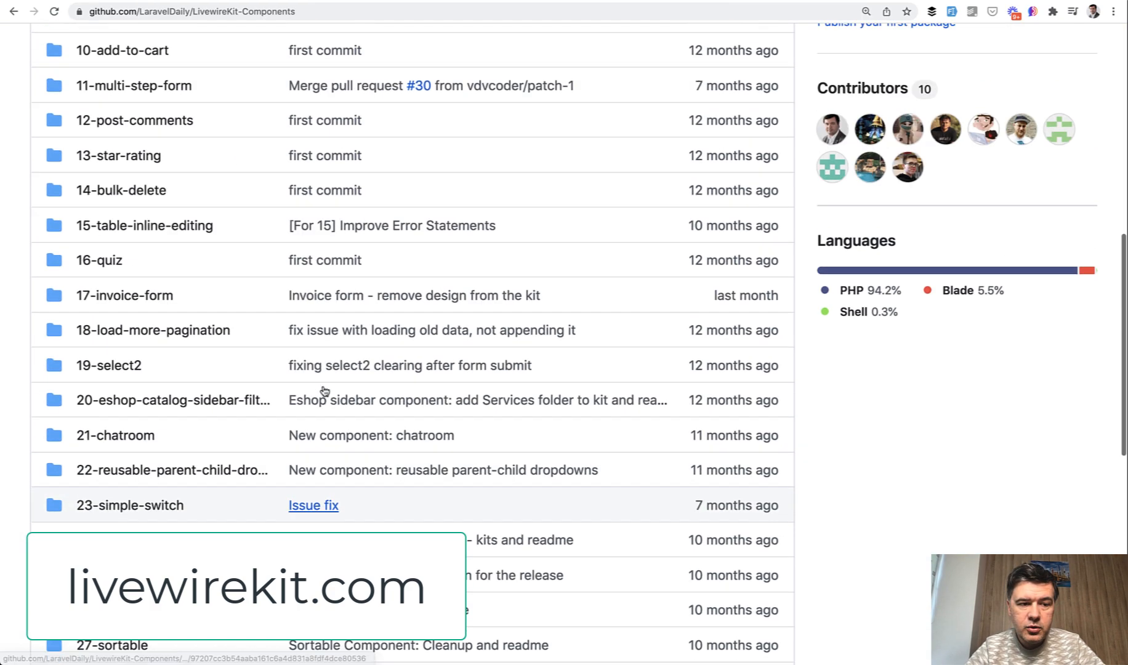
Scroll through the LivewireKit-Components folder list to 37-password-strength-indicator.
{"action": "scroll", "scroll_direction": "up", "scroll_amount": 3}
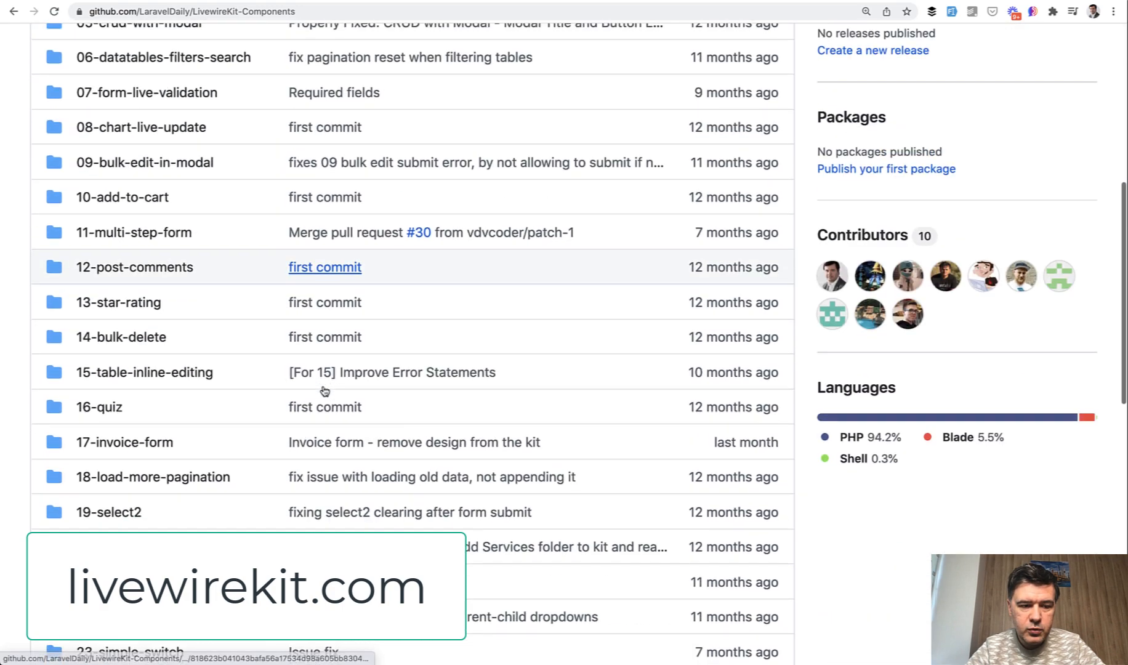
{"action": "scroll", "scroll_direction": "down", "scroll_amount": 3}
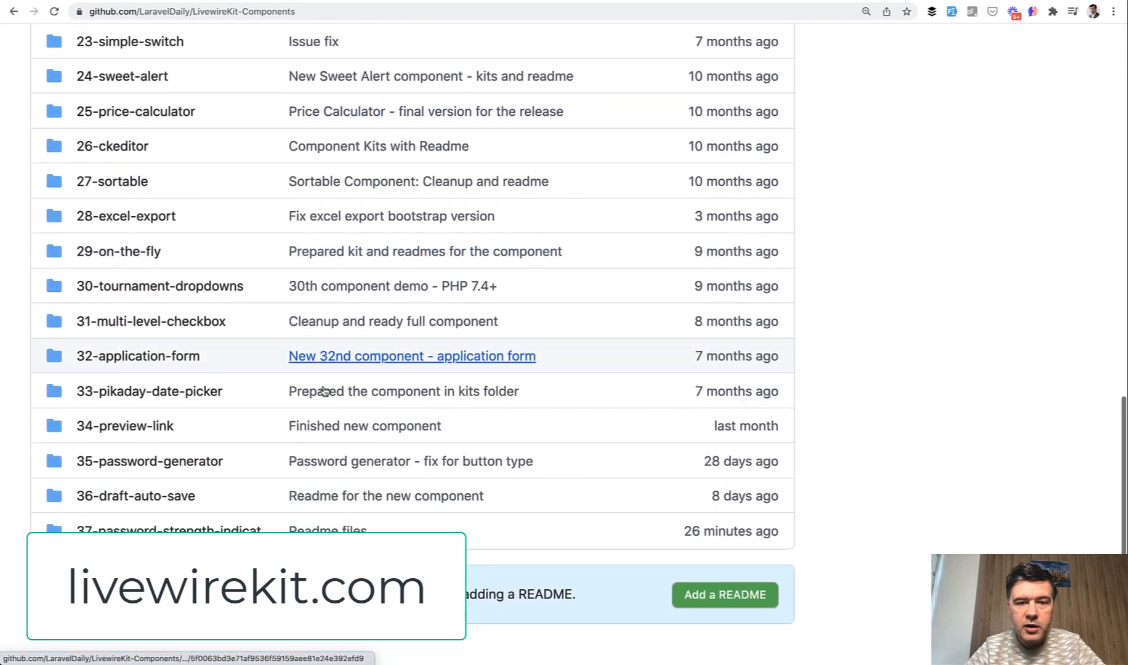